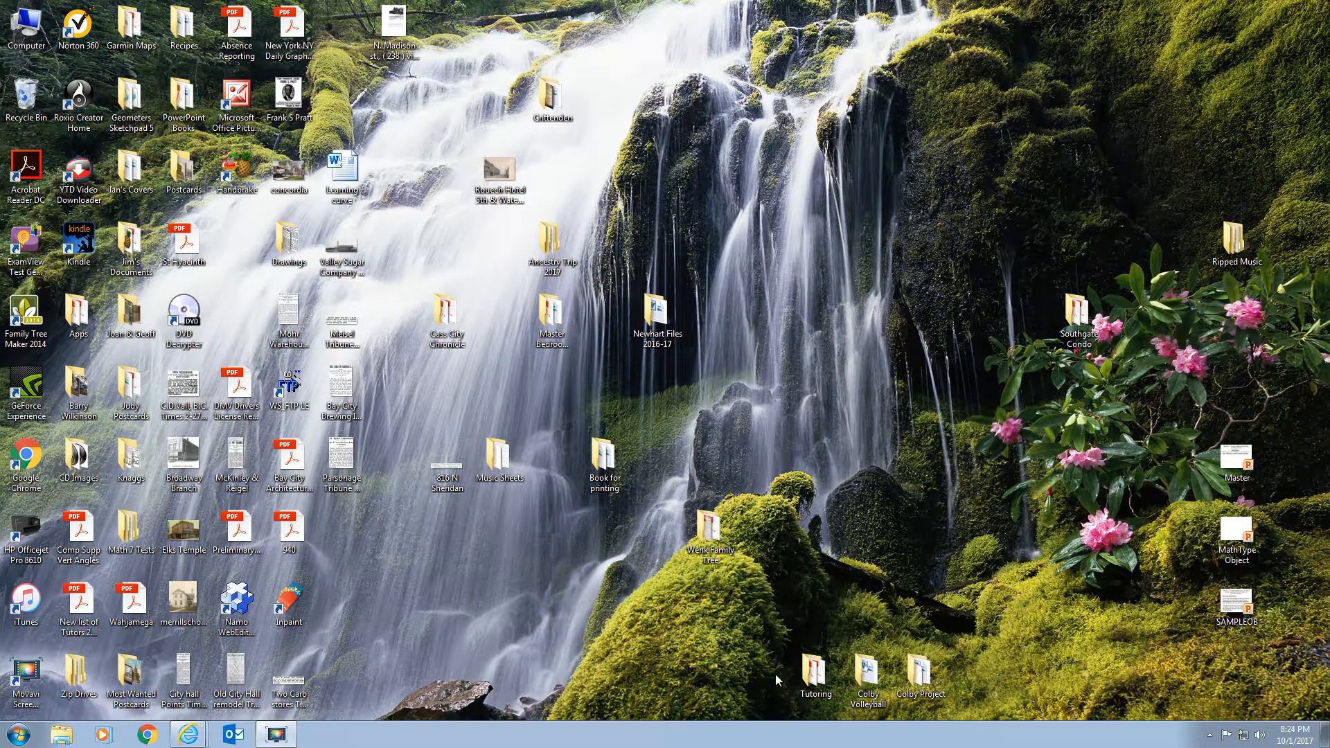
pyautogui.moveTo(430, 665)
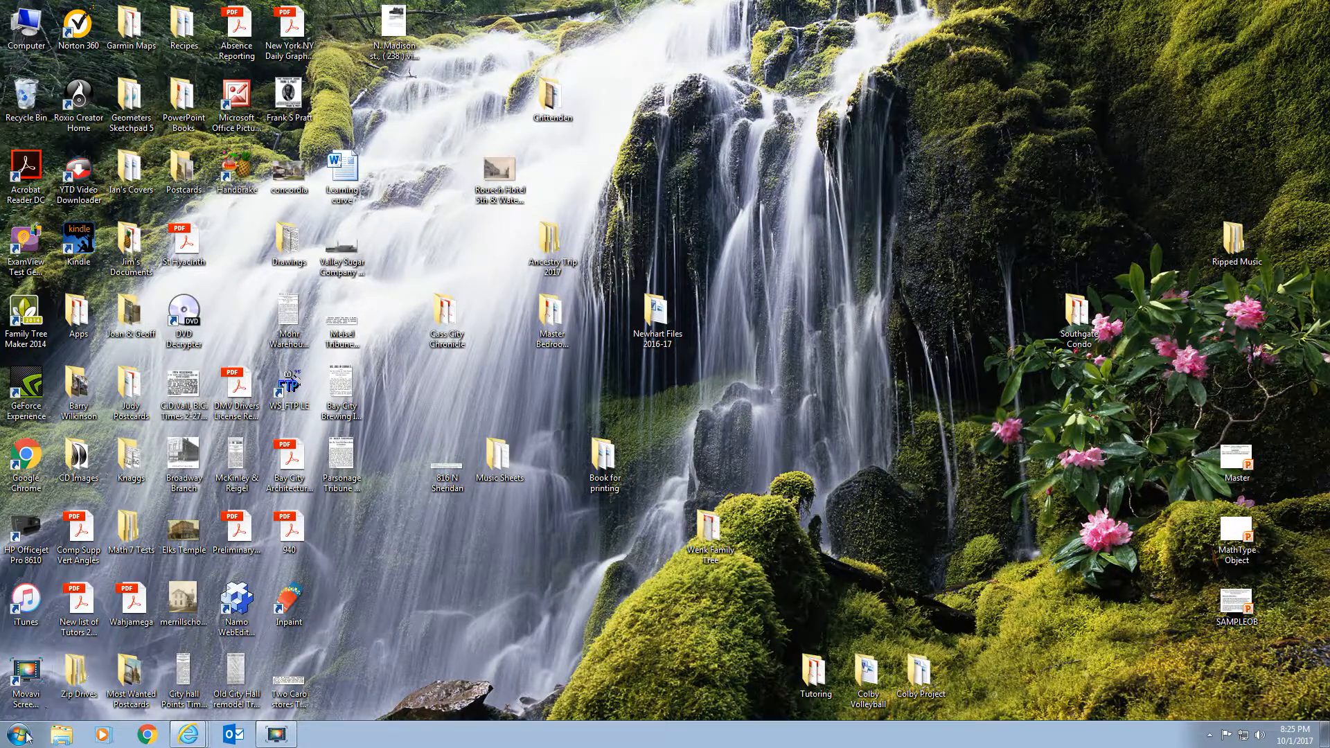
# Launch Paint from the Start menu and paste the copied Street View screenshot onto the canvas.
pyautogui.click(12, 732)
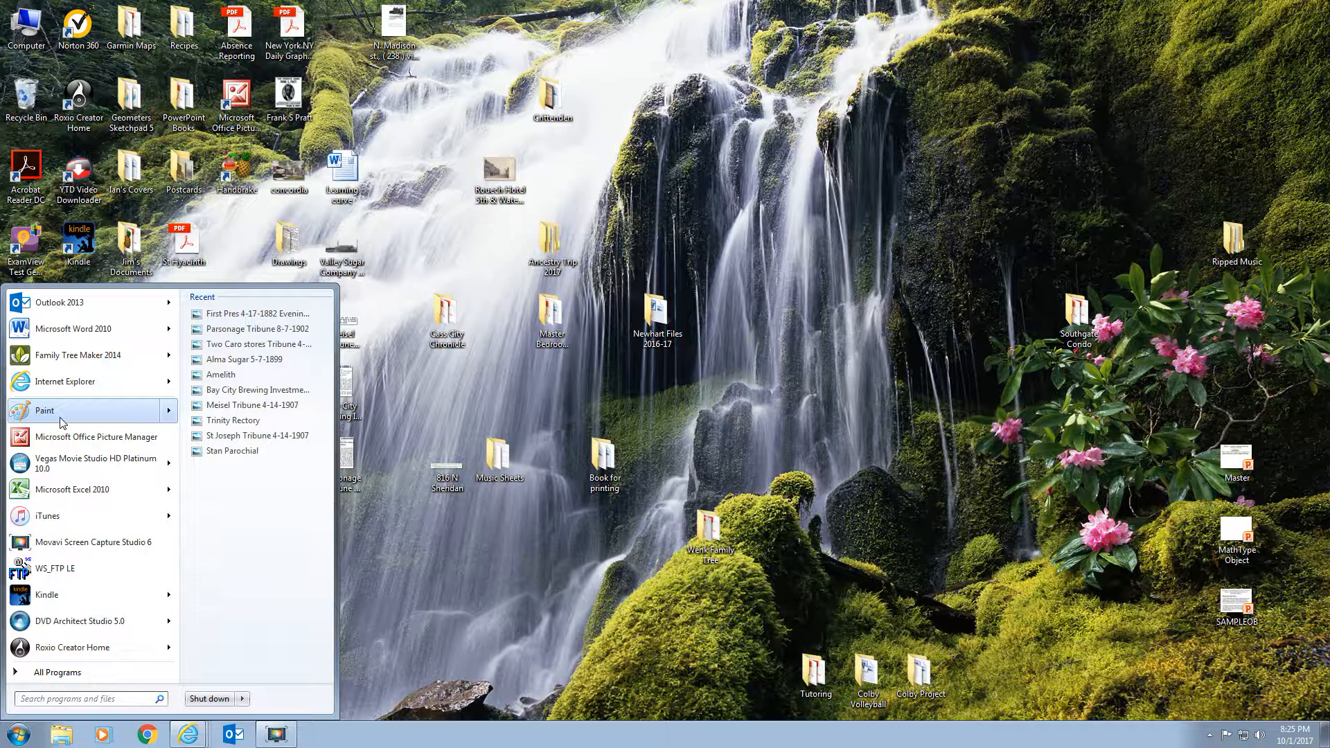
pyautogui.click(45, 411)
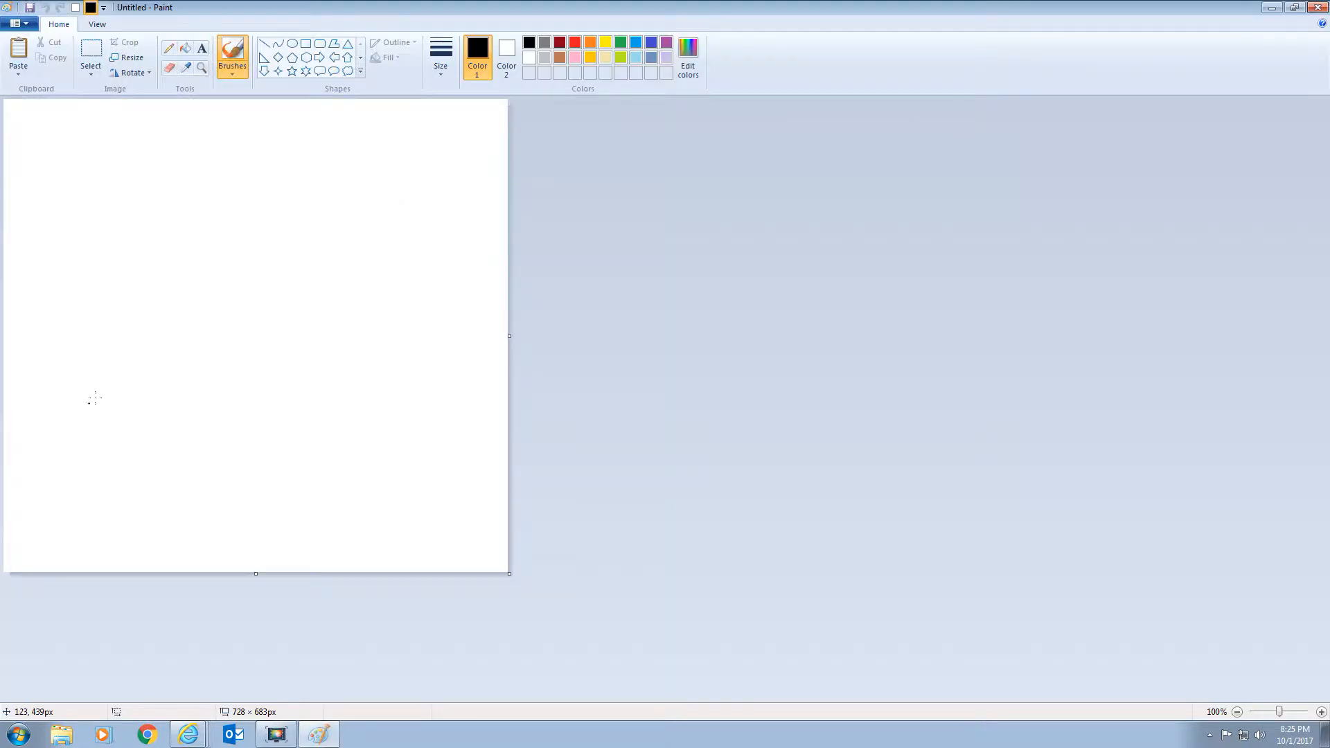
pyautogui.click(18, 64)
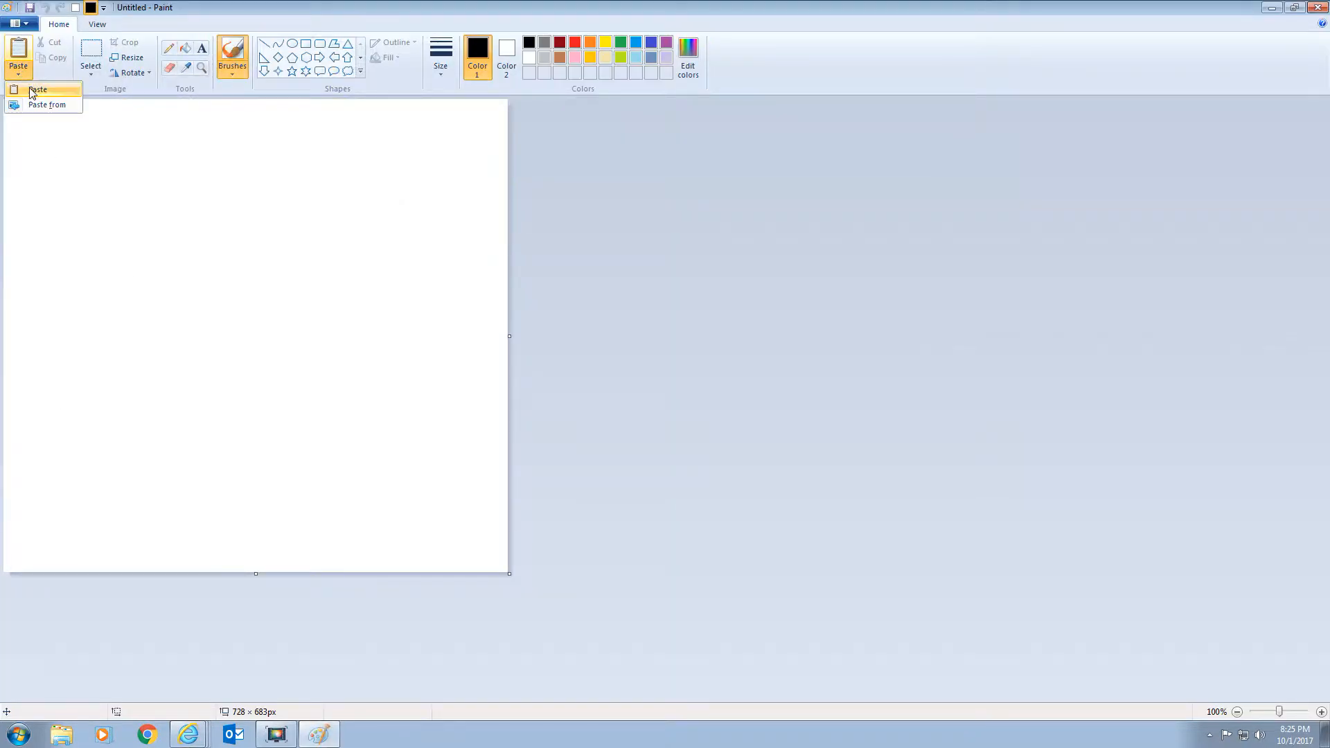
pyautogui.click(37, 90)
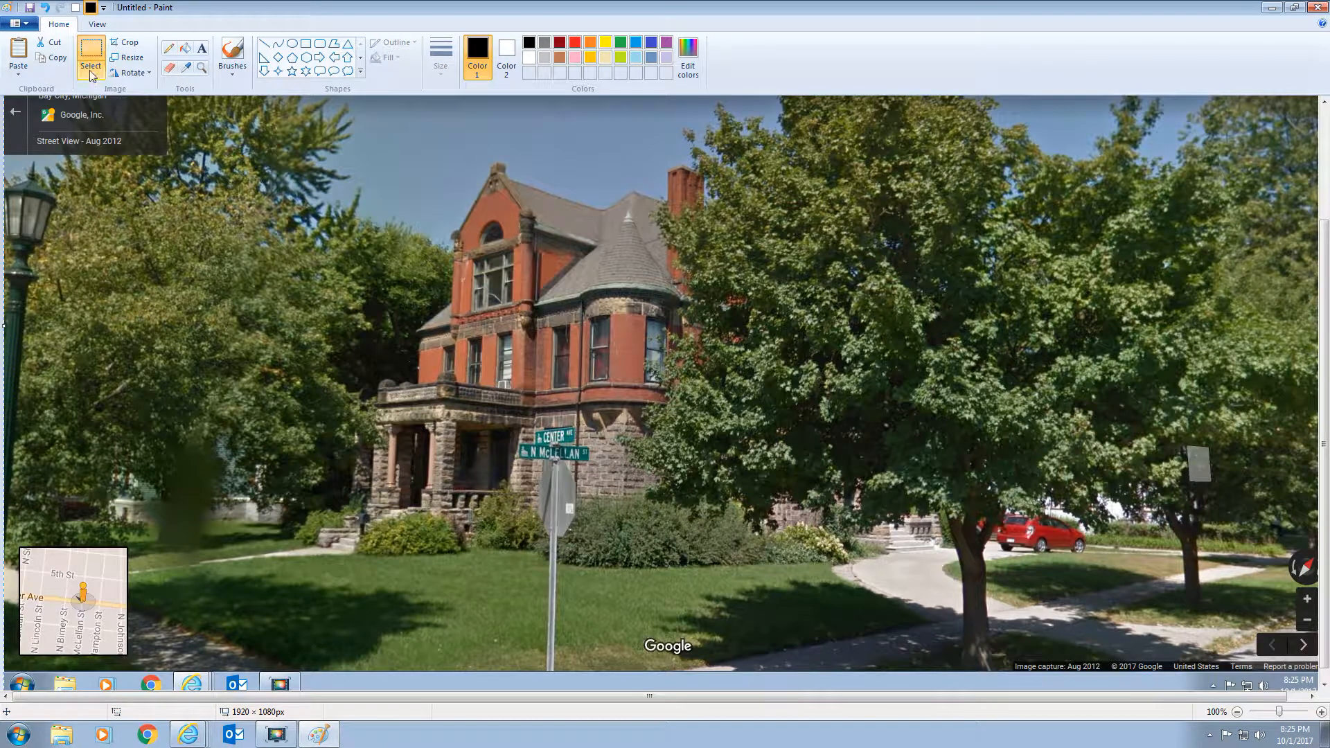
# Crop the picture down to a rectangle around the brick house and trees.
pyautogui.click(90, 61)
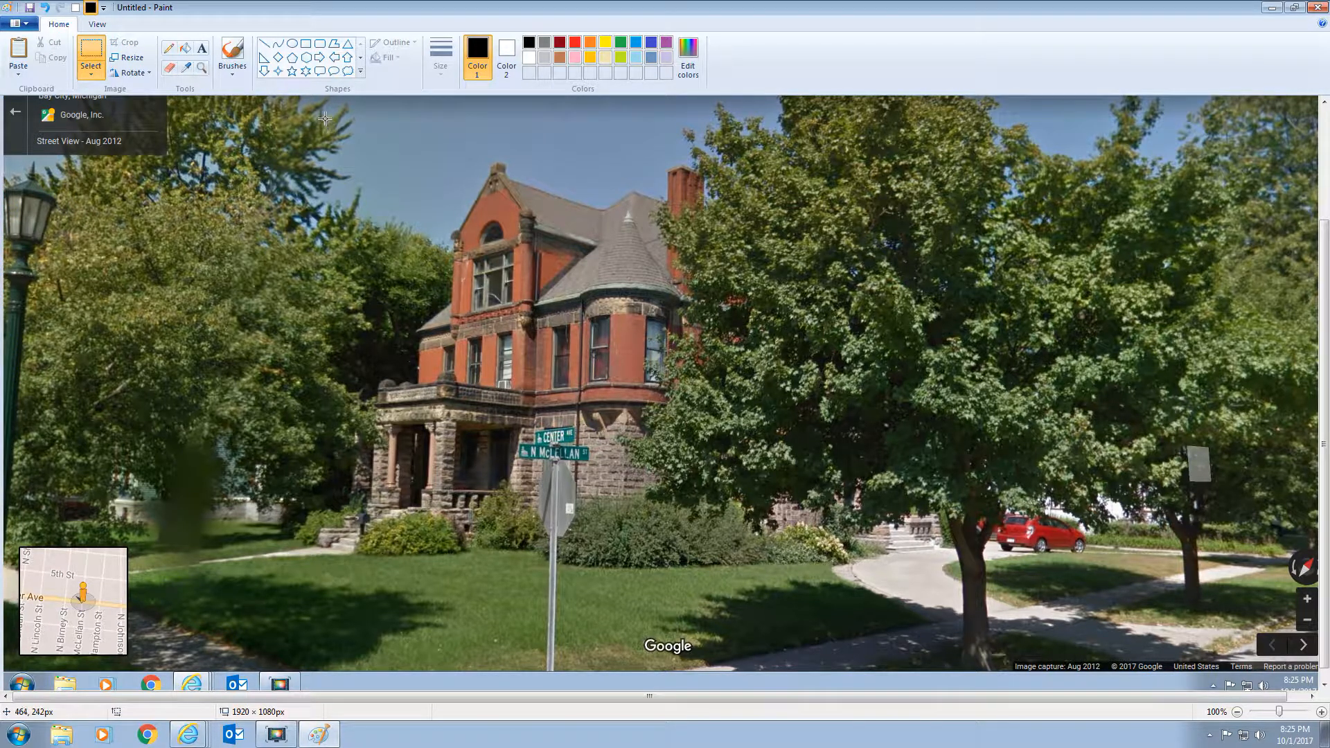
pyautogui.moveTo(324, 119); pyautogui.dragTo(814, 586)
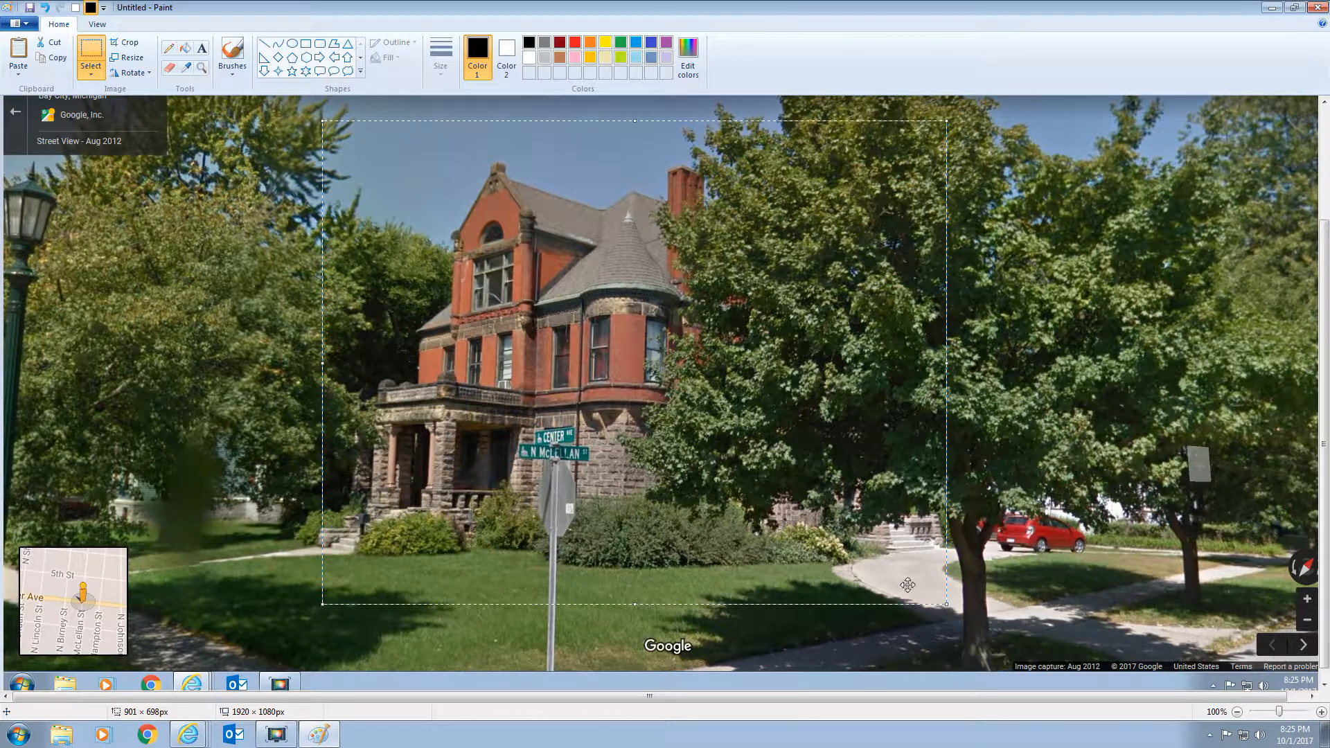
pyautogui.moveTo(127, 43)
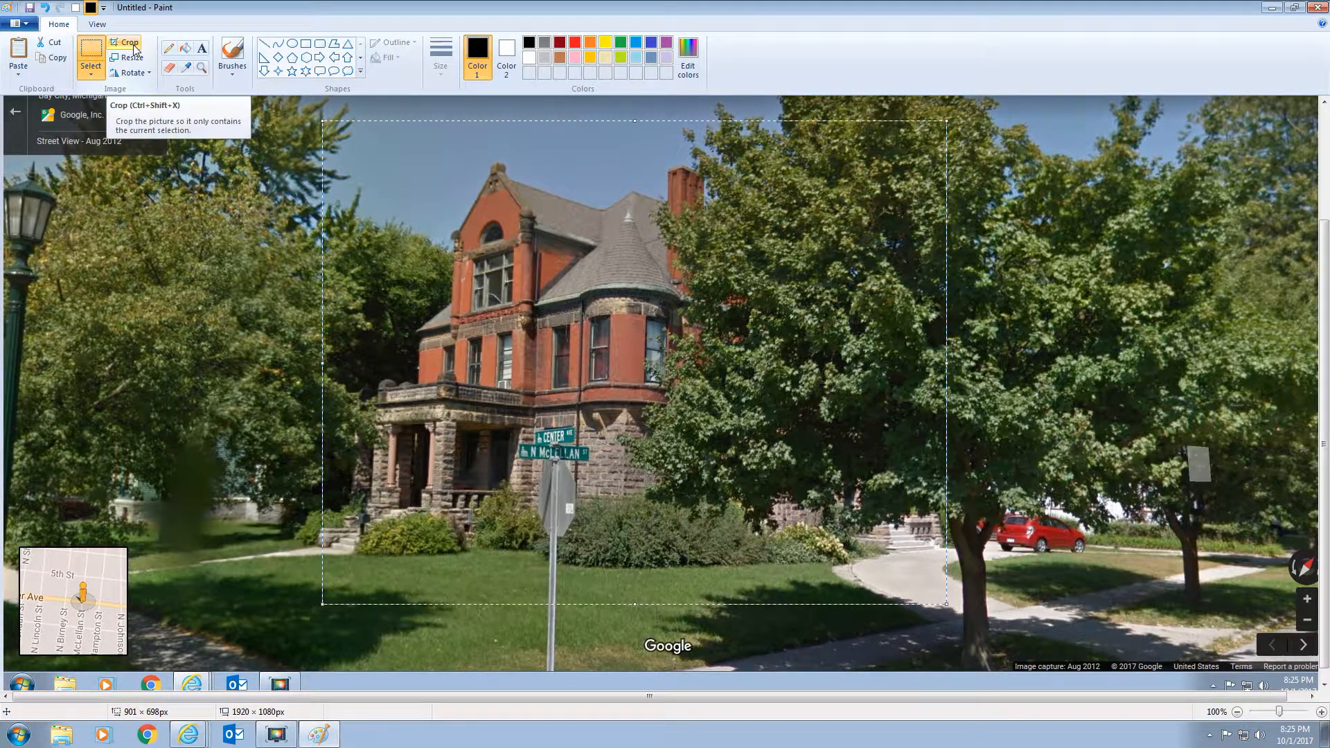
pyautogui.click(128, 42)
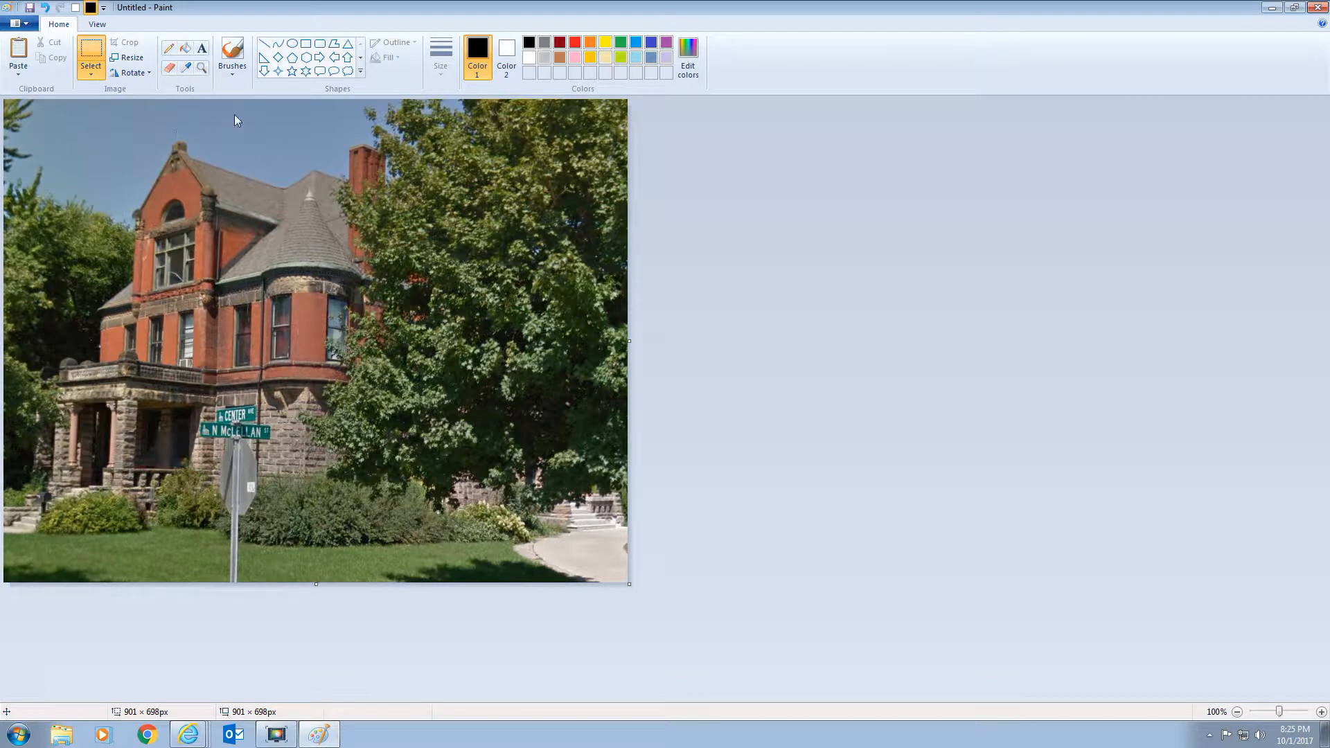
# Save the cropped house picture to the desktop as a JPEG named Chesbrough.
pyautogui.click(29, 7)
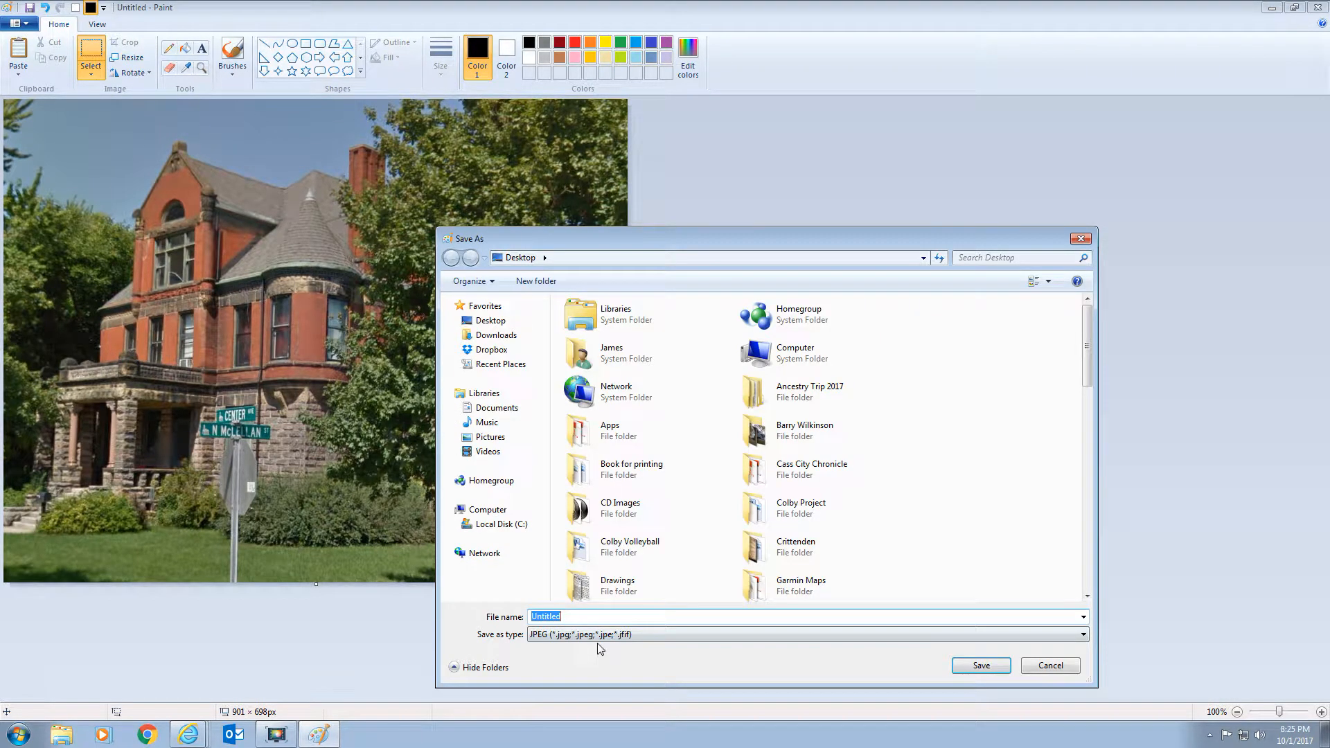
pyautogui.write('Chesbrough')
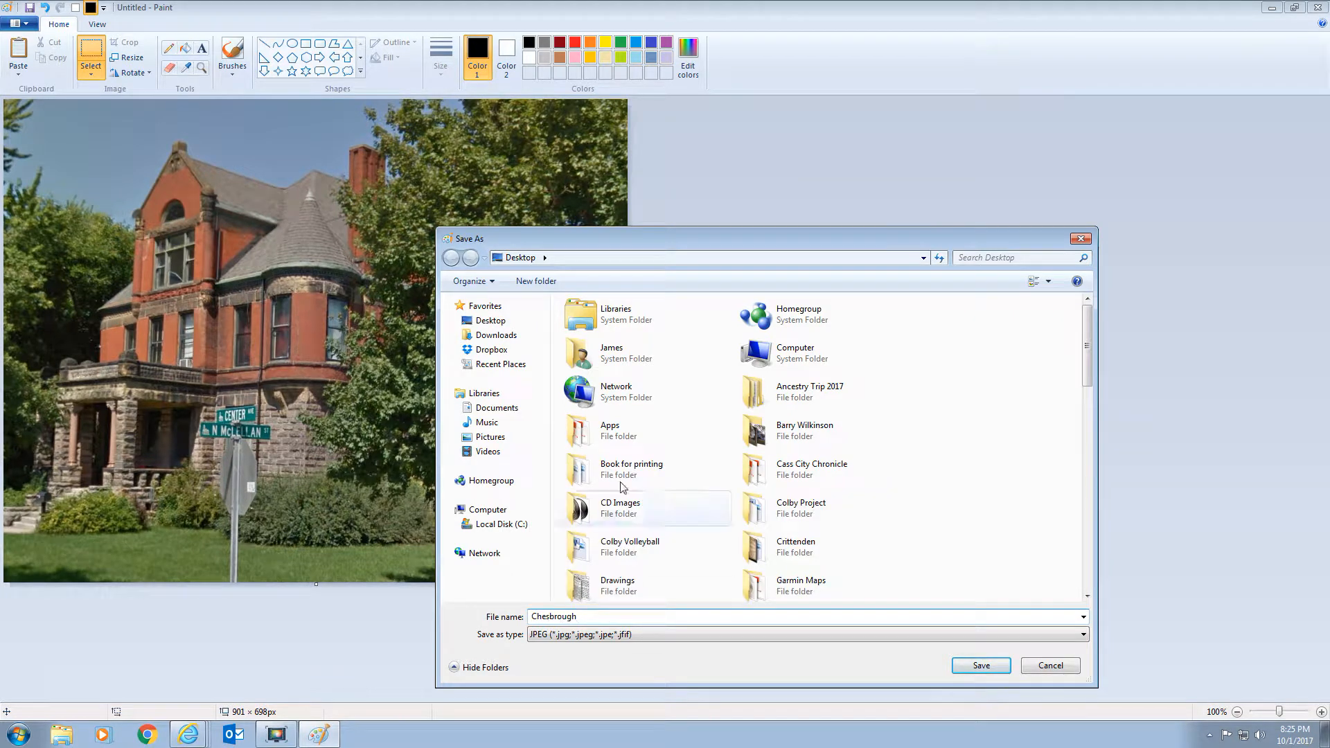
pyautogui.click(980, 665)
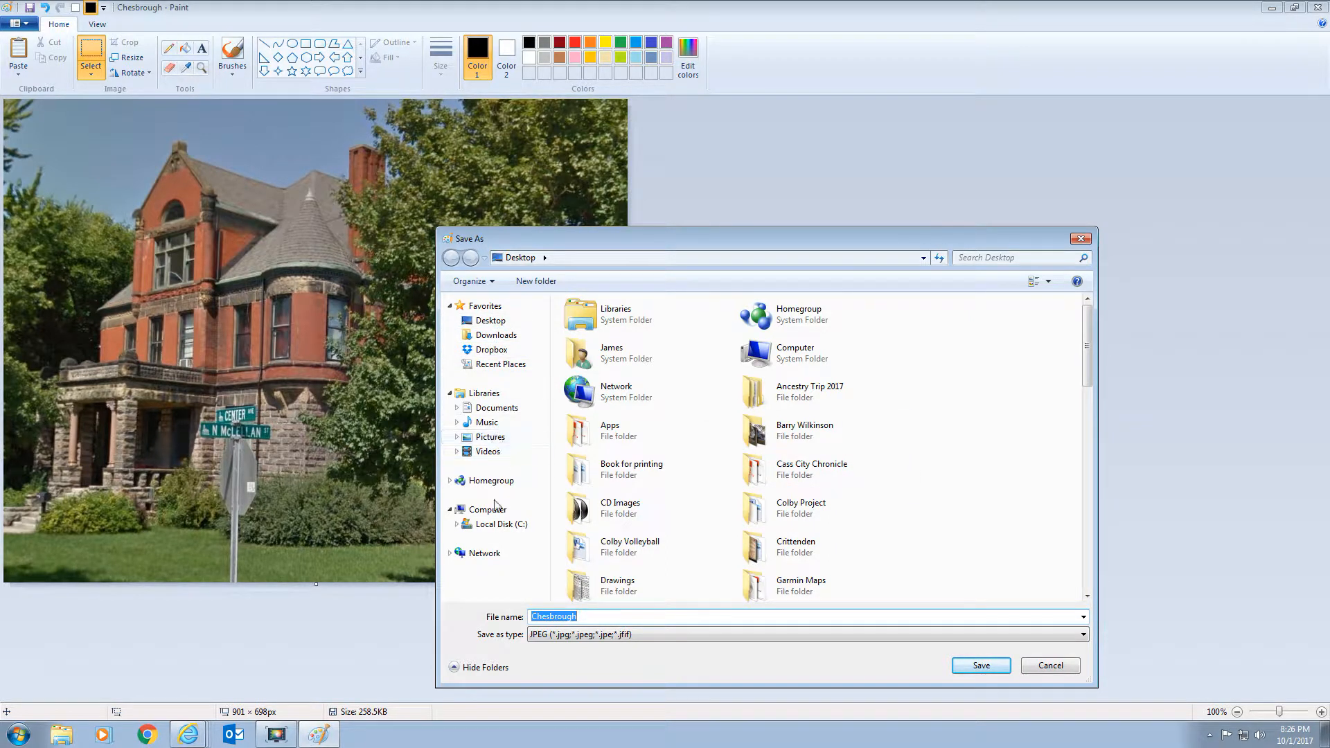
pyautogui.moveTo(507, 536)
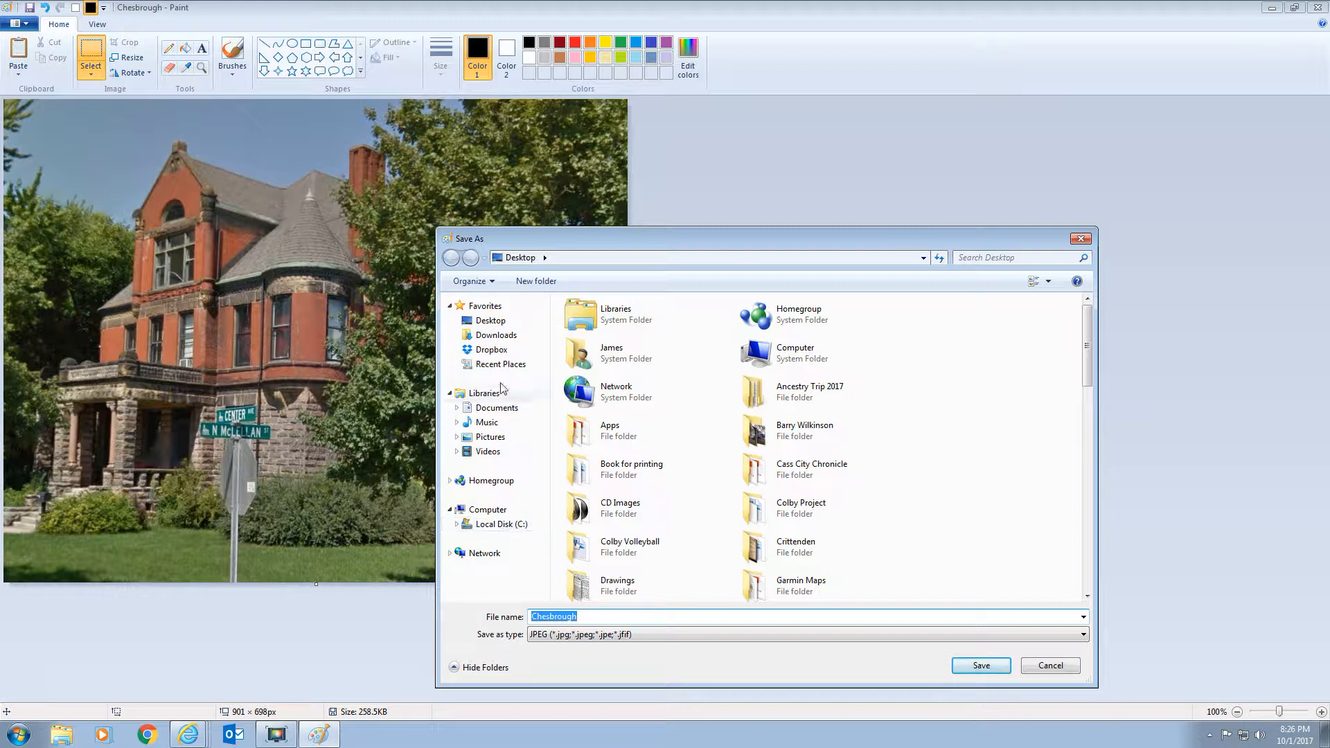
# Check the desktop folder's file list for the new picture and dismiss the save dialog.
pyautogui.click(490, 321)
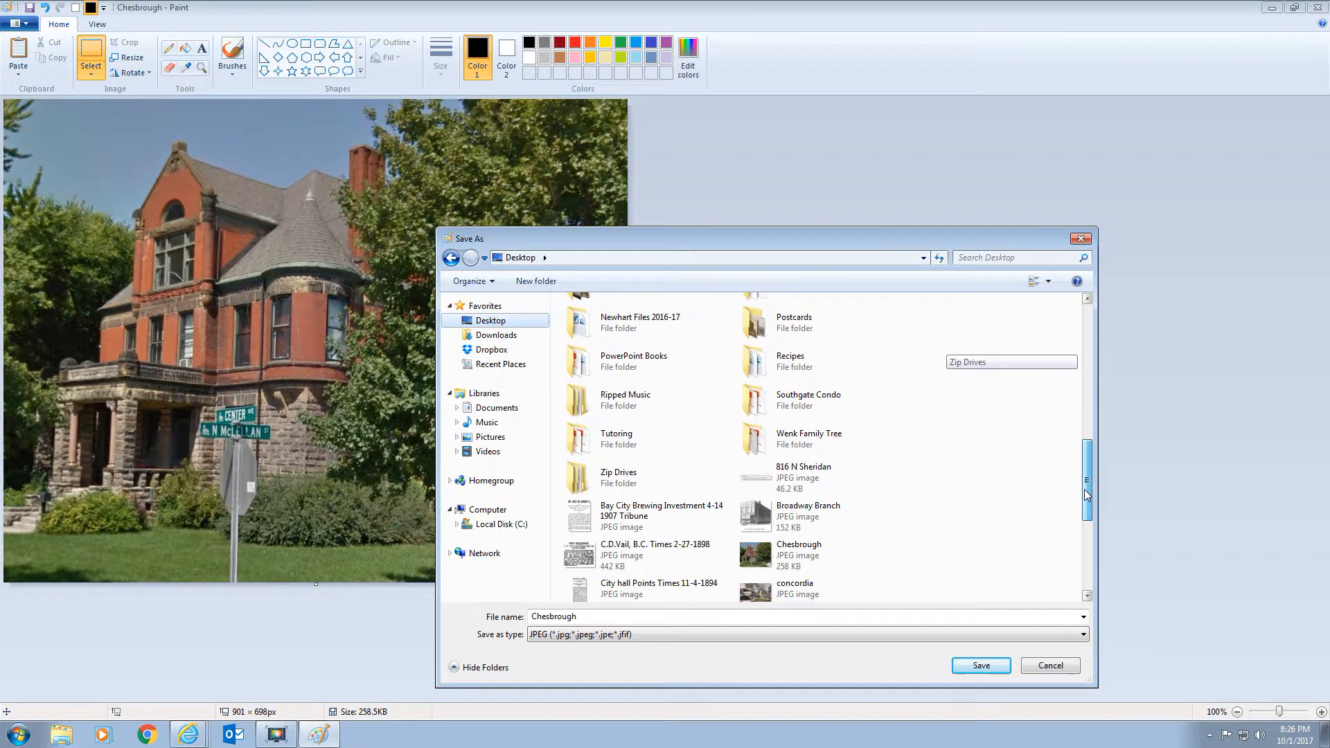
pyautogui.scroll(-3)
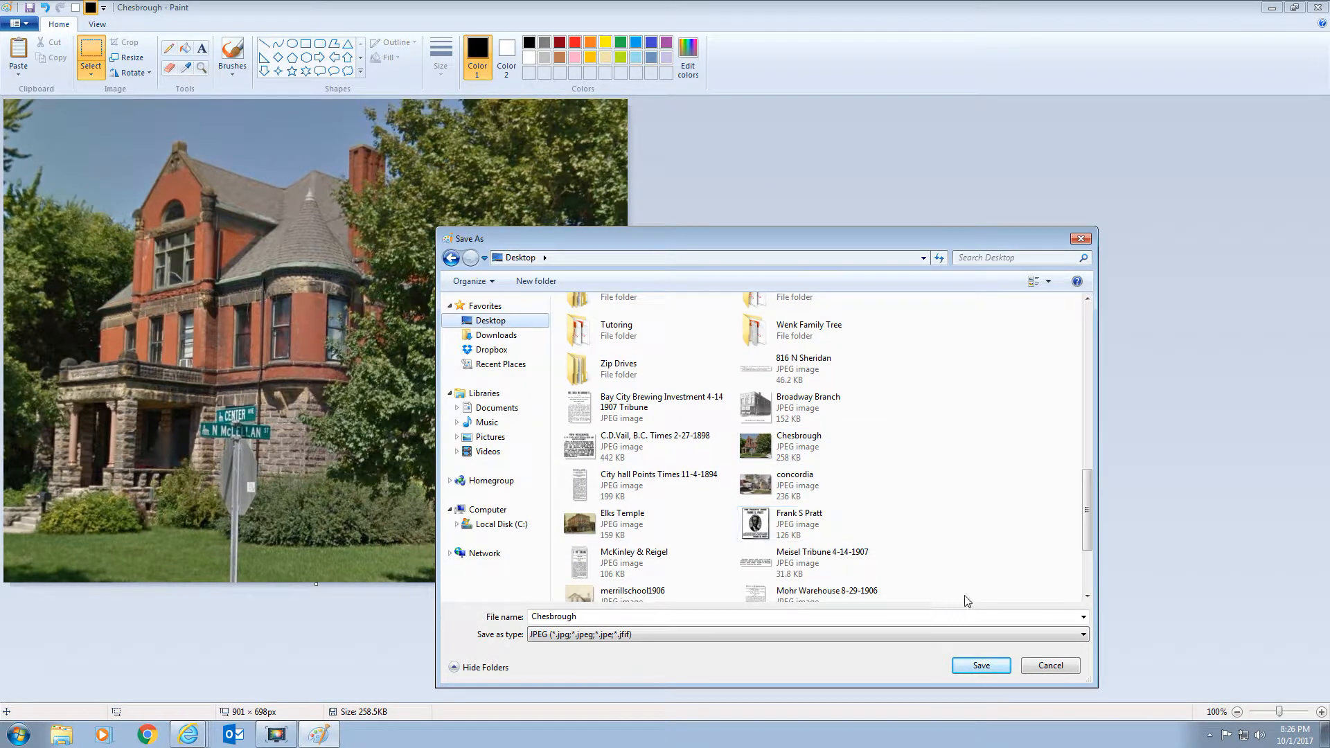
pyautogui.click(979, 665)
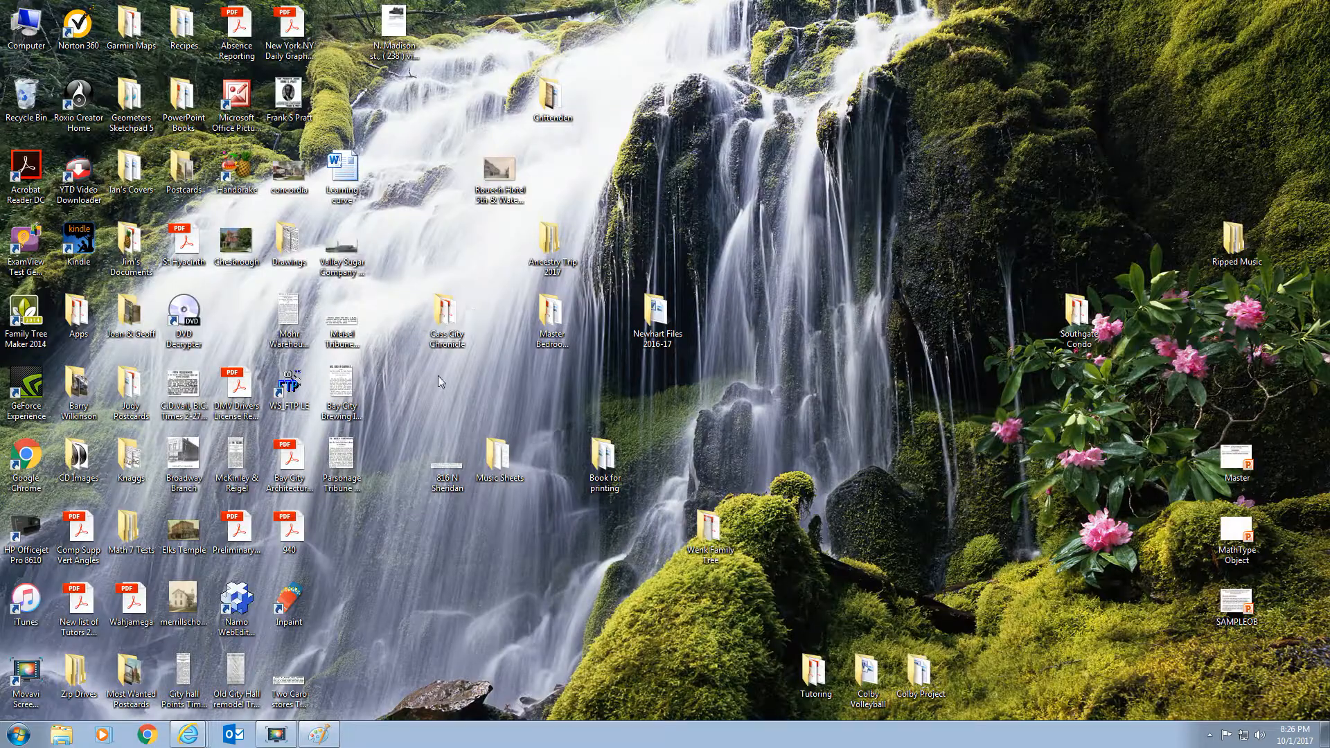
# View the Chesbrough picture in Windows Photo Viewer, then return to the 1891 Evening Press page.
pyautogui.click(235, 240)
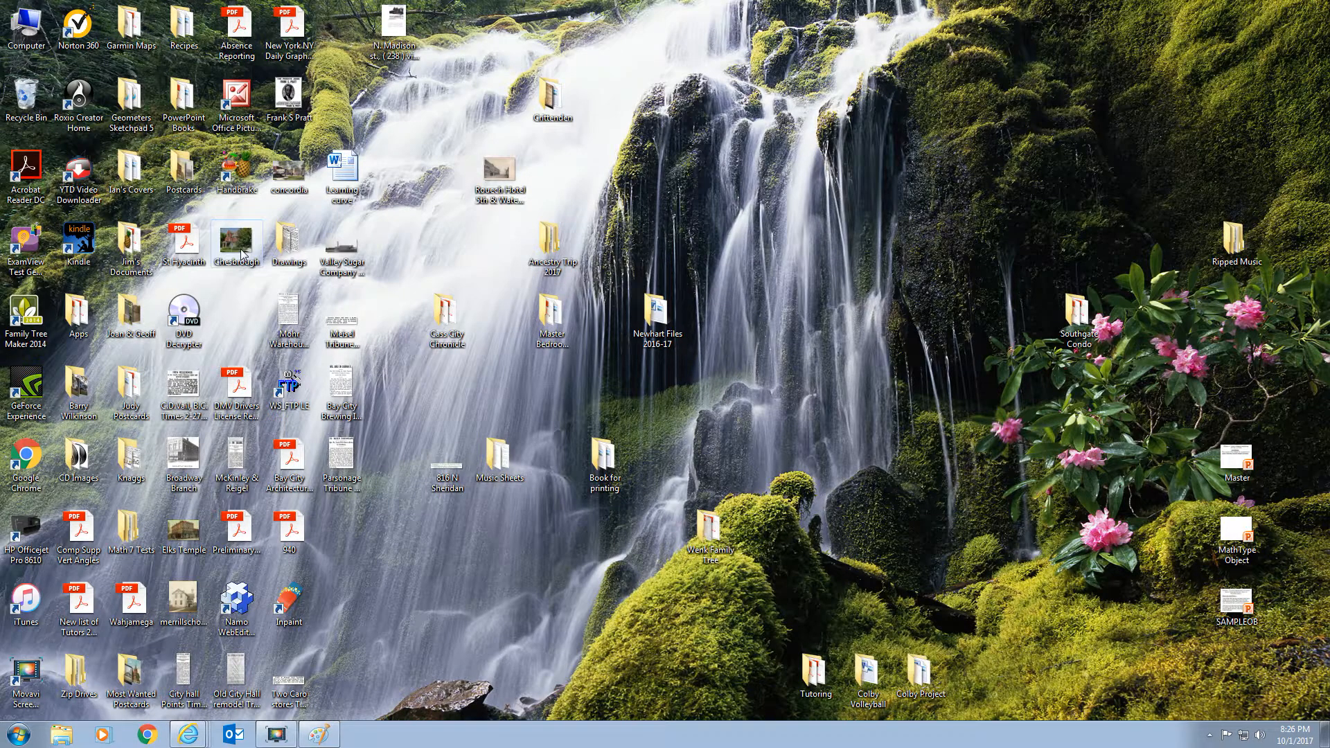
pyautogui.doubleClick(236, 241)
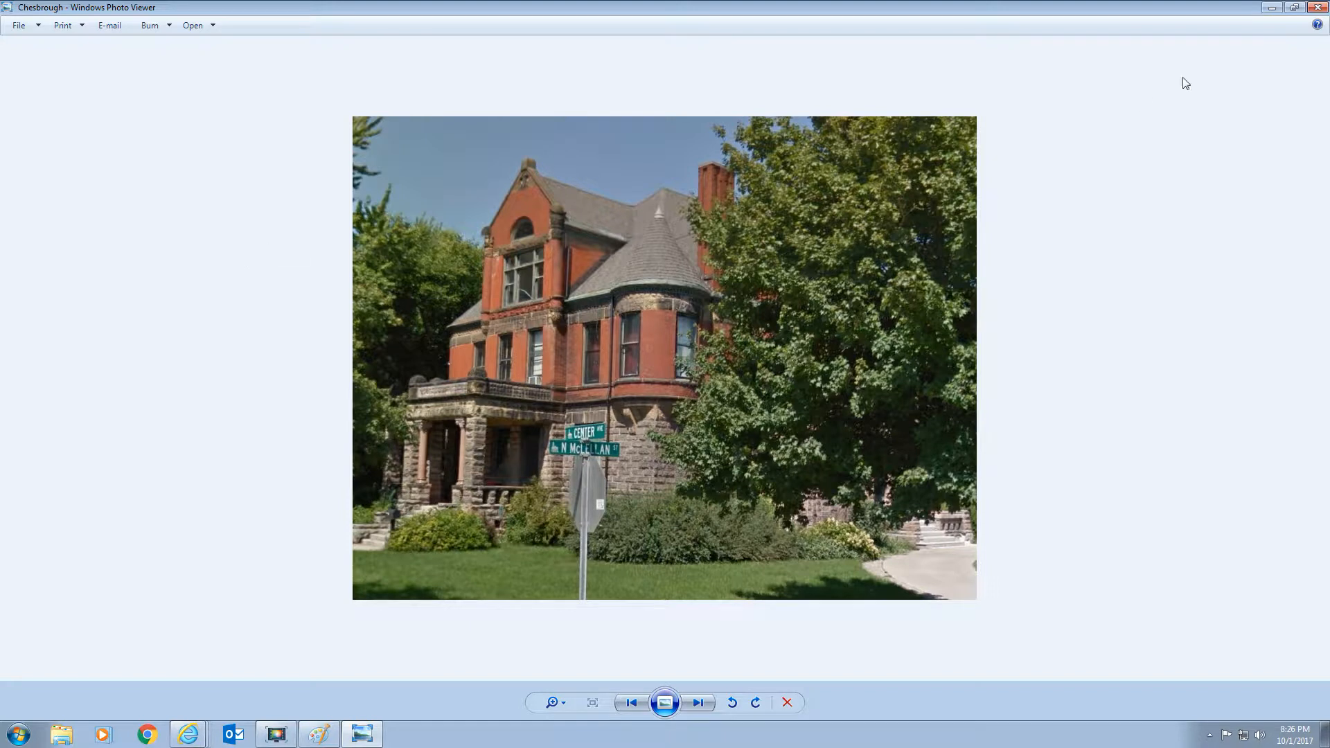
pyautogui.click(785, 702)
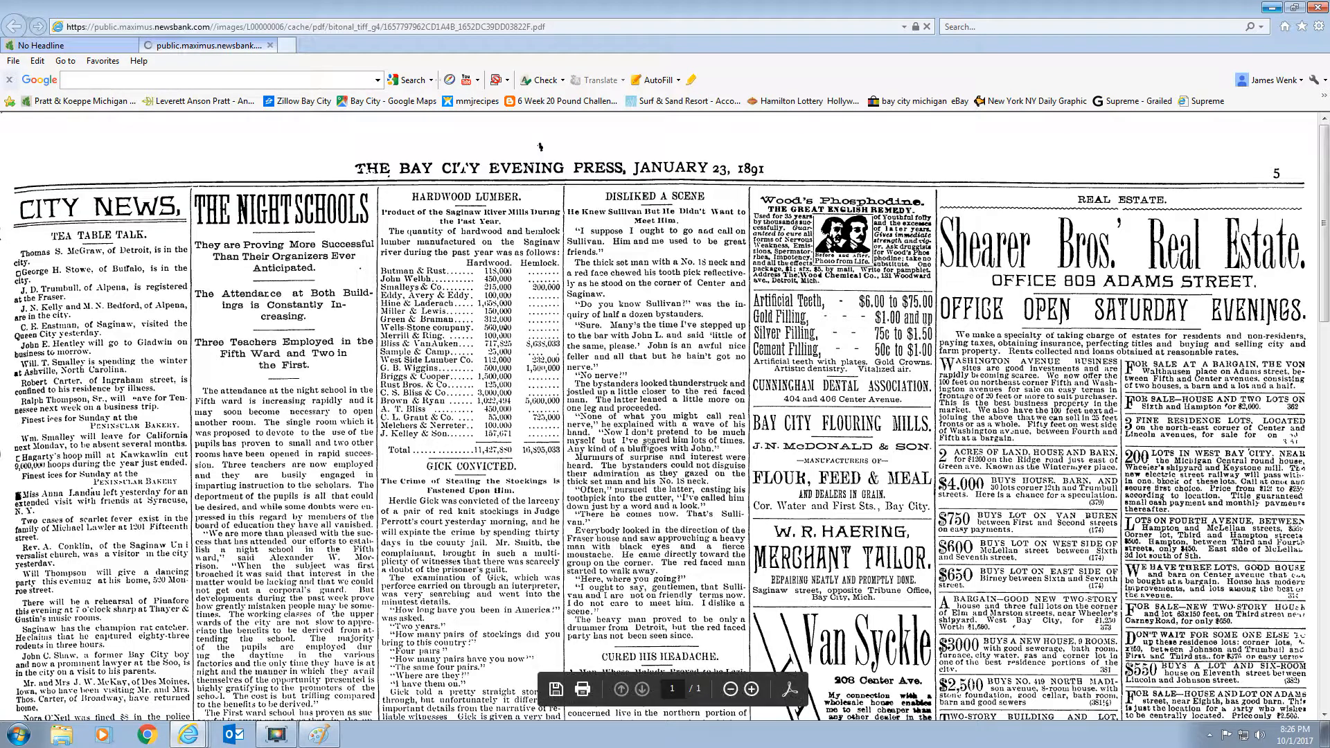
# Zoom and scroll the newspaper page until the Pratt & Koeppe item on the Chesbrough residence fills the view.
pyautogui.scroll(-3)
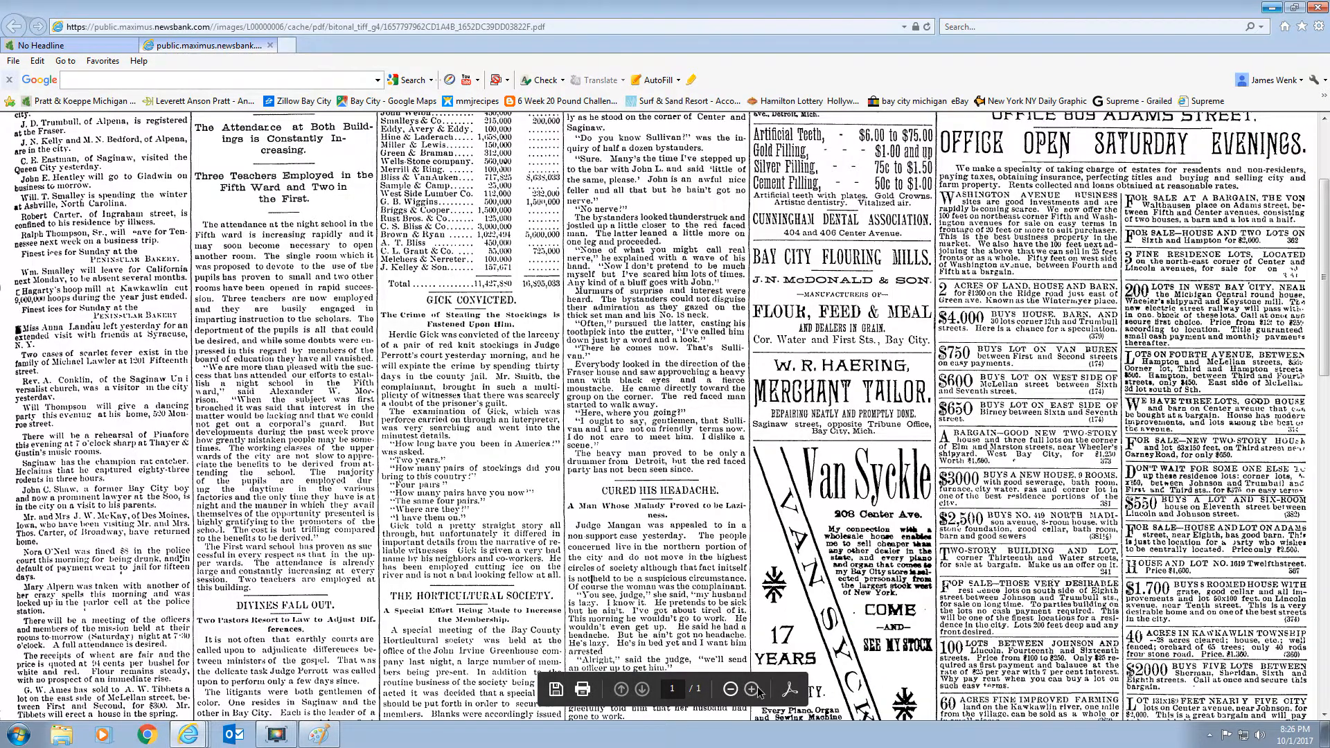
pyautogui.click(749, 689)
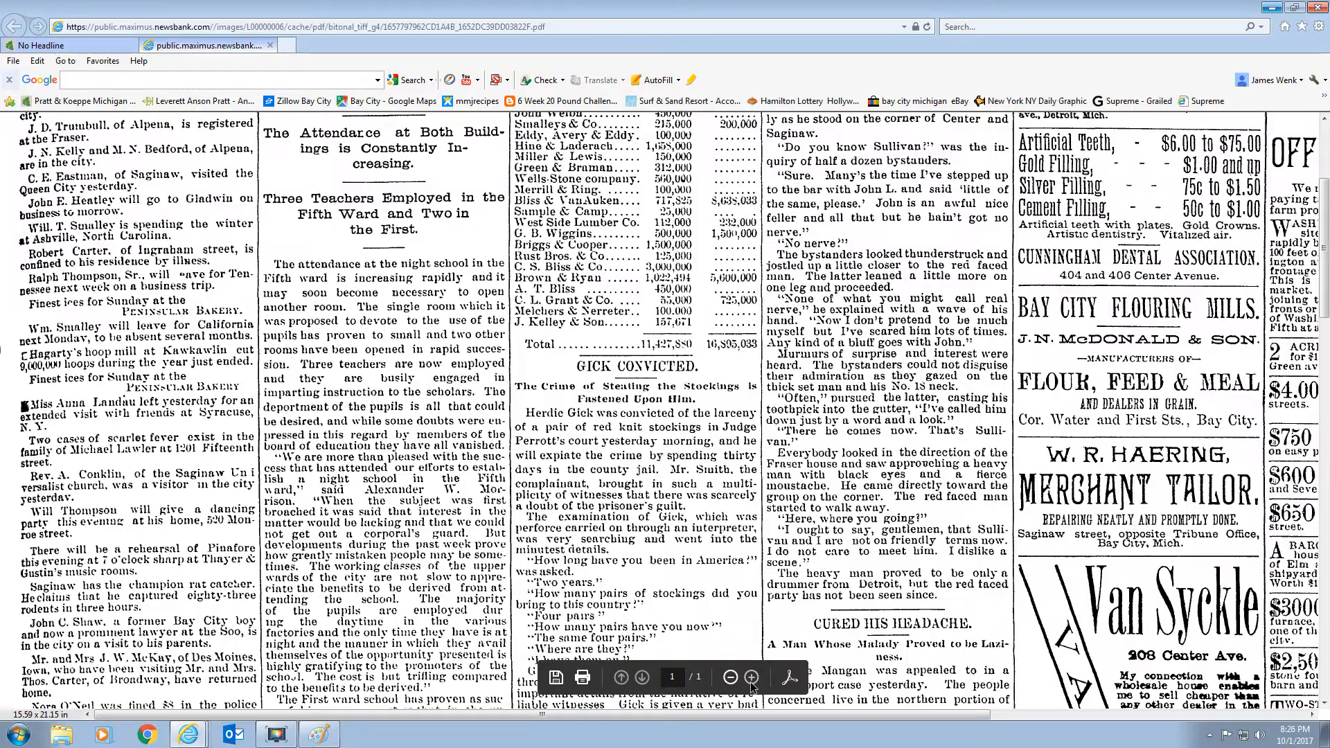
pyautogui.scroll(-3)
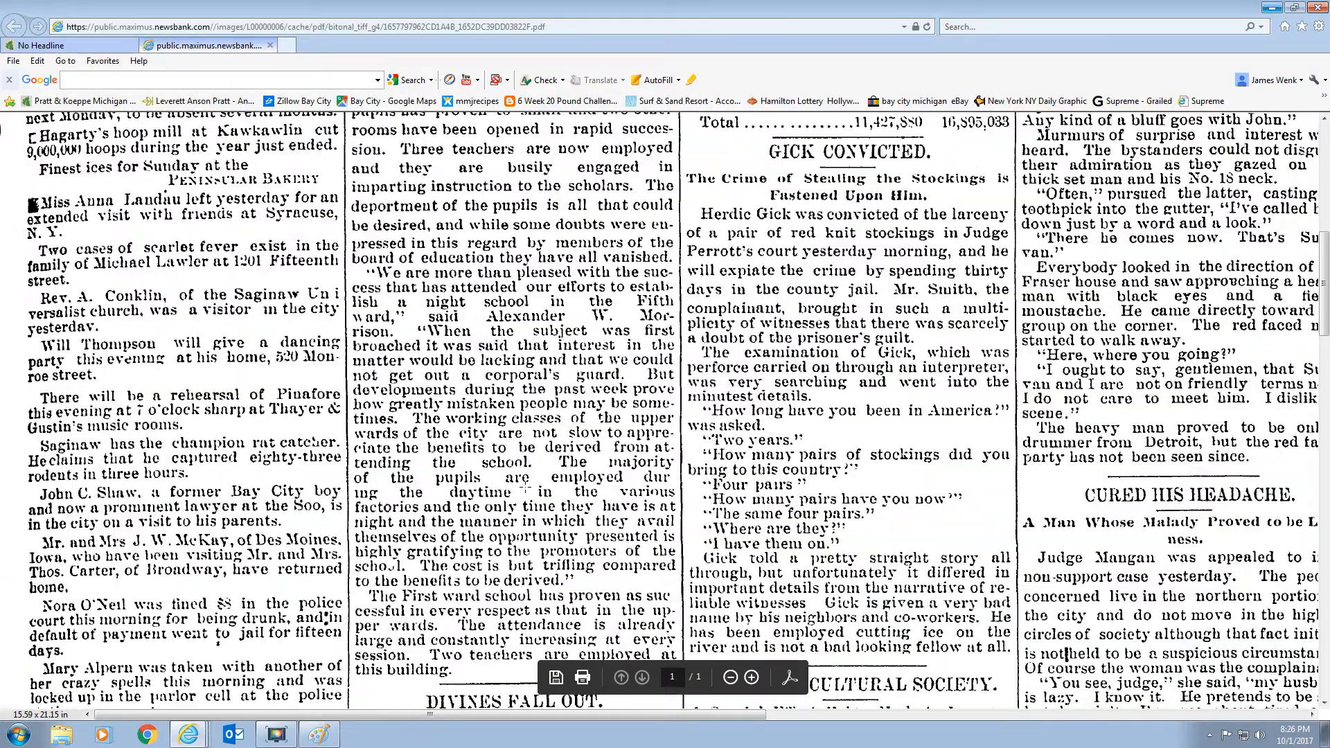
pyautogui.scroll(-3)
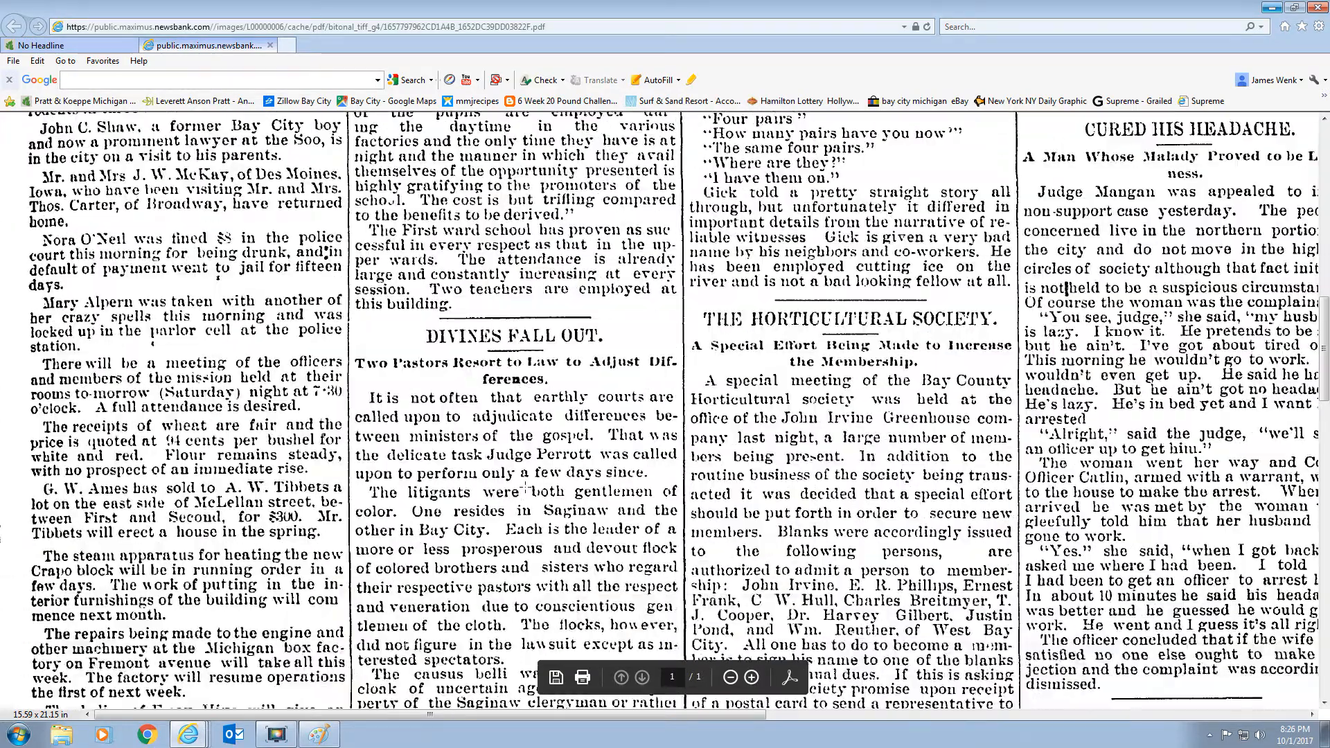
pyautogui.scroll(-3)
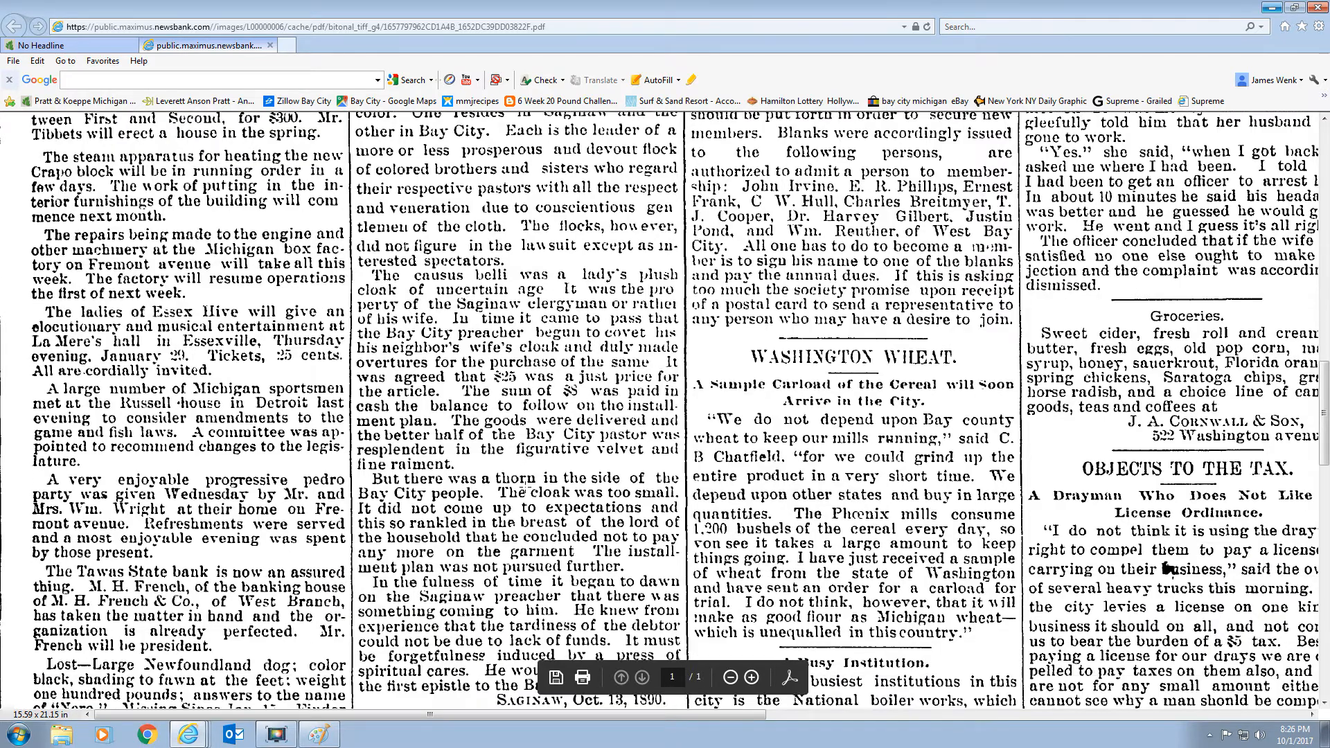
pyautogui.scroll(-3)
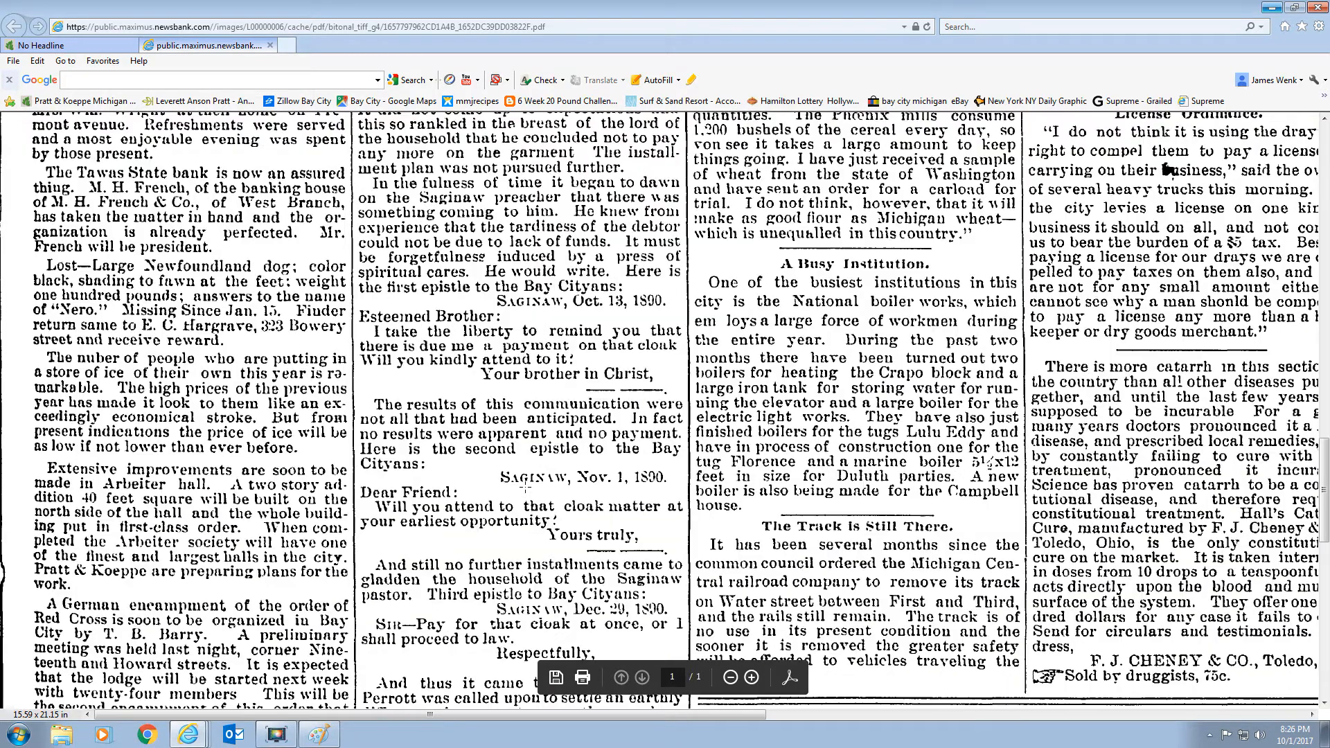
pyautogui.scroll(-3)
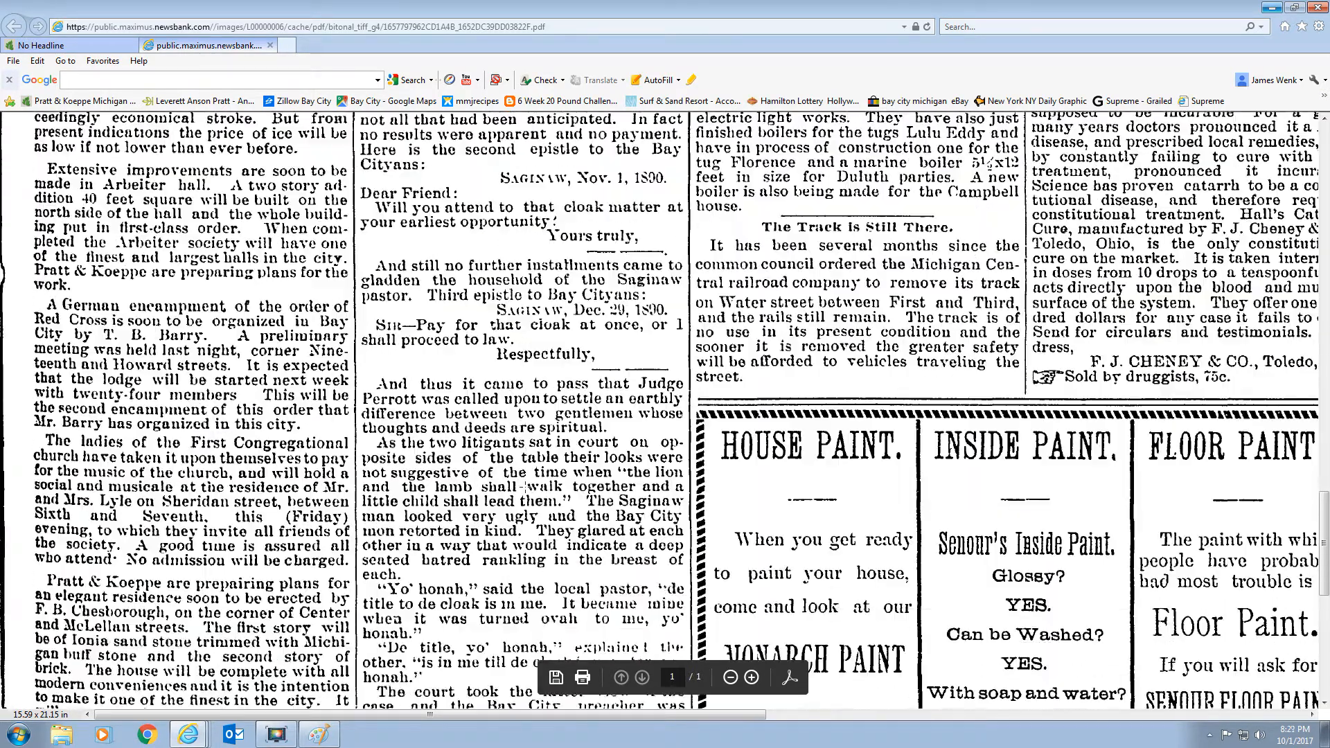
pyautogui.scroll(-3)
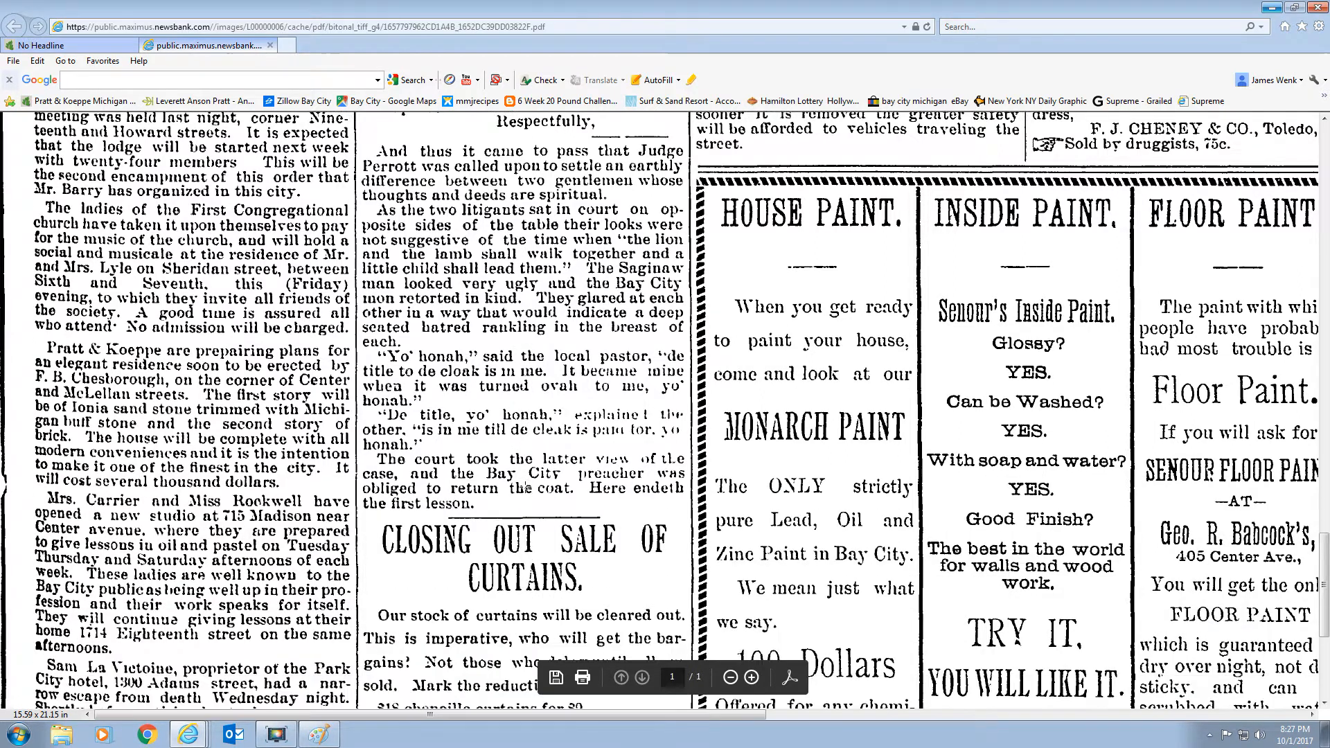
pyautogui.click(750, 676)
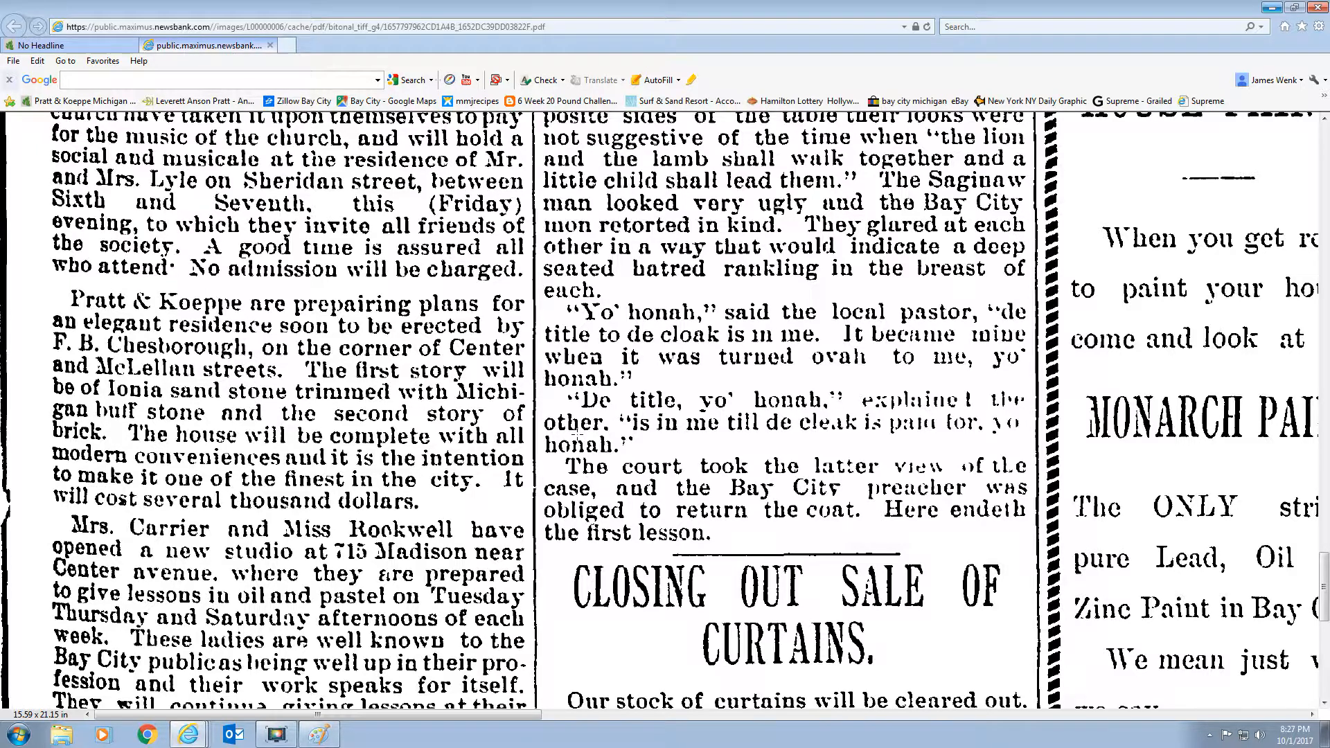
pyautogui.moveTo(593, 435)
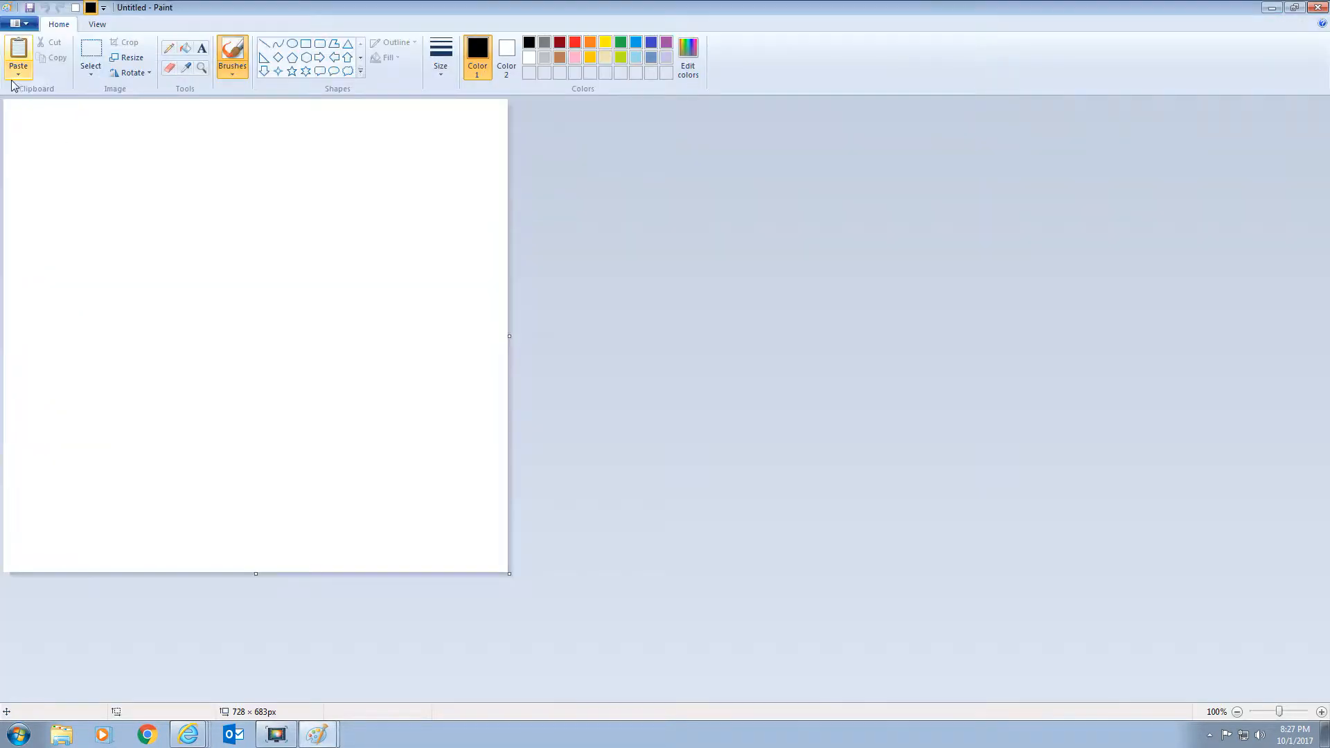
# Paste the captured screen and trim it to just the Chesbrough residence paragraph.
pyautogui.click(90, 61)
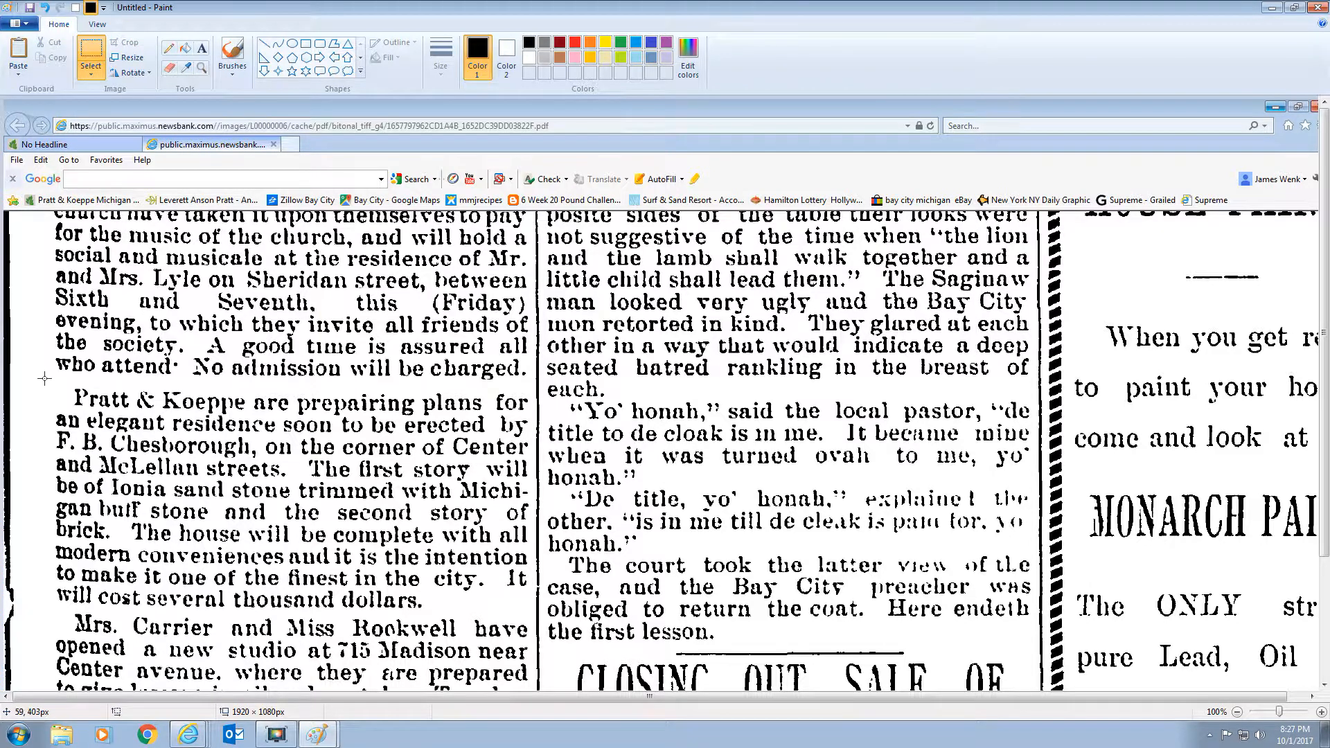
pyautogui.moveTo(43, 380); pyautogui.dragTo(307, 617)
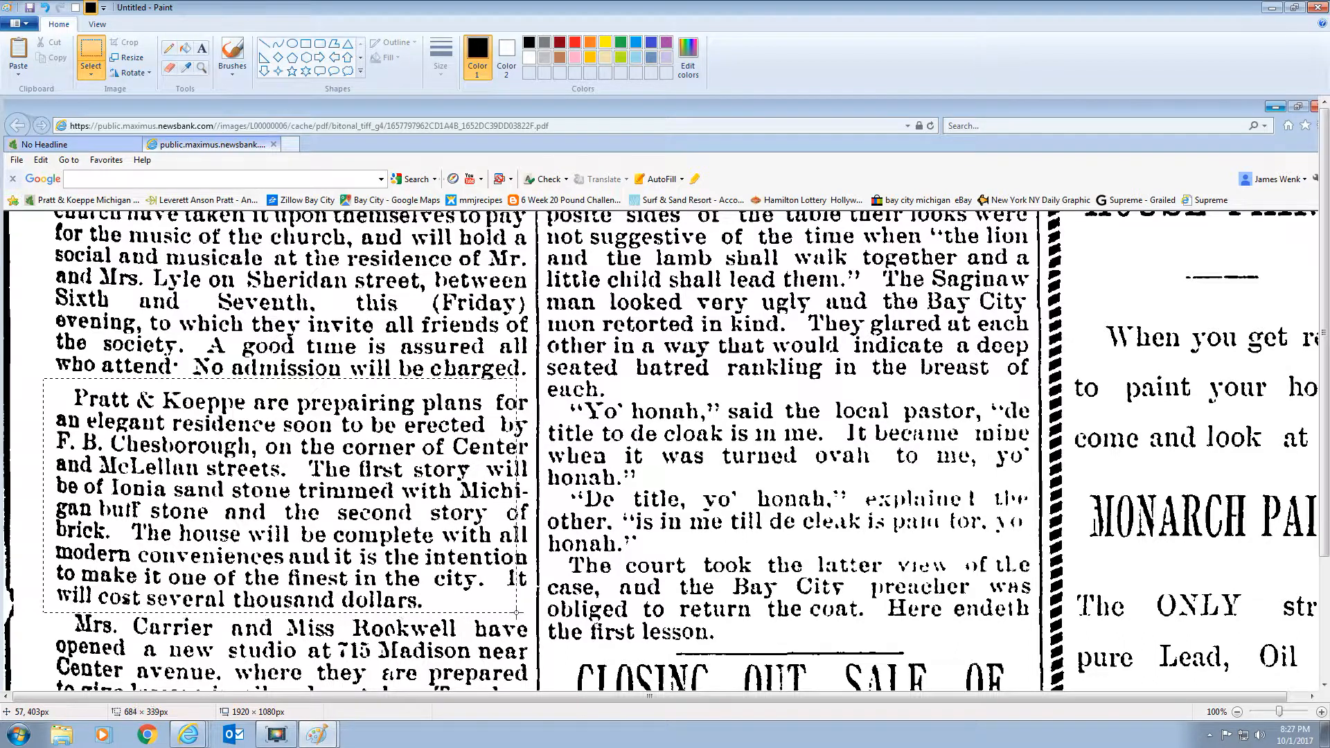
pyautogui.moveTo(519, 611); pyautogui.dragTo(536, 617)
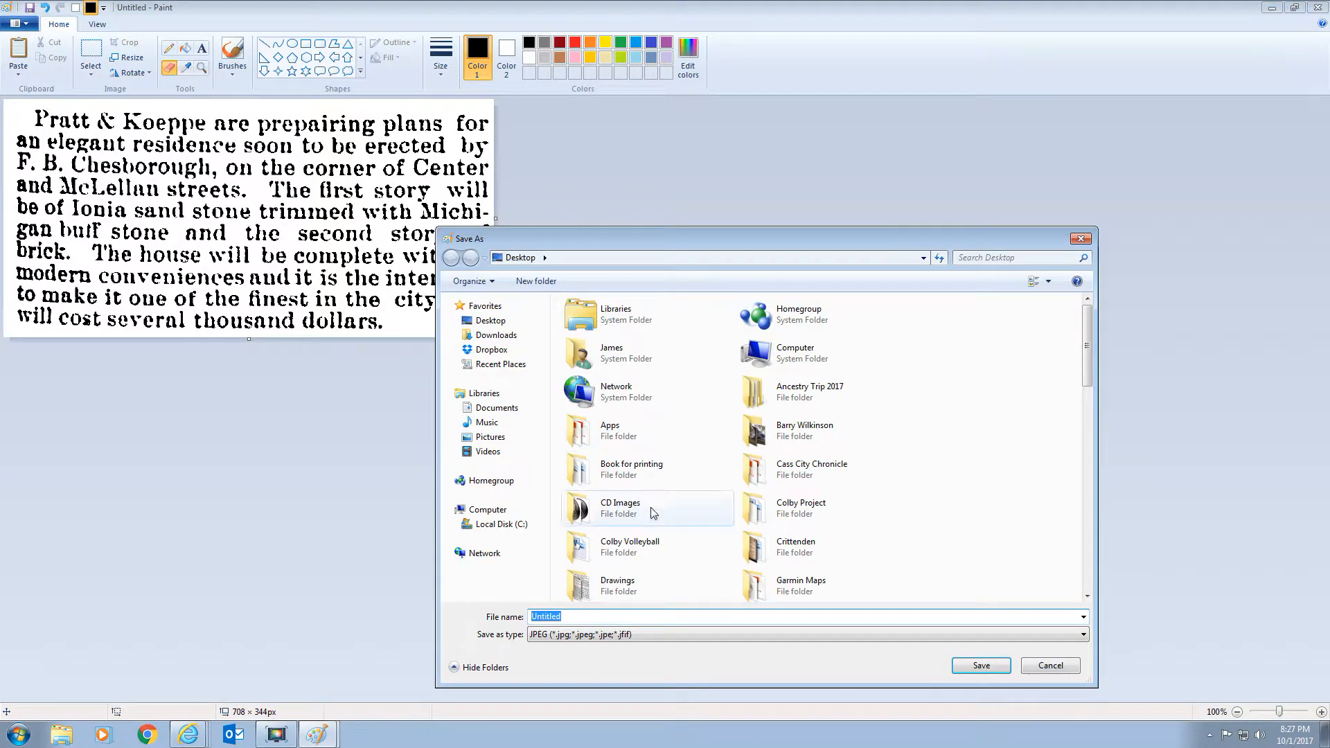
# Begin the file name with Chesbrough and select the word Tribune to replace it.
pyautogui.write('C')
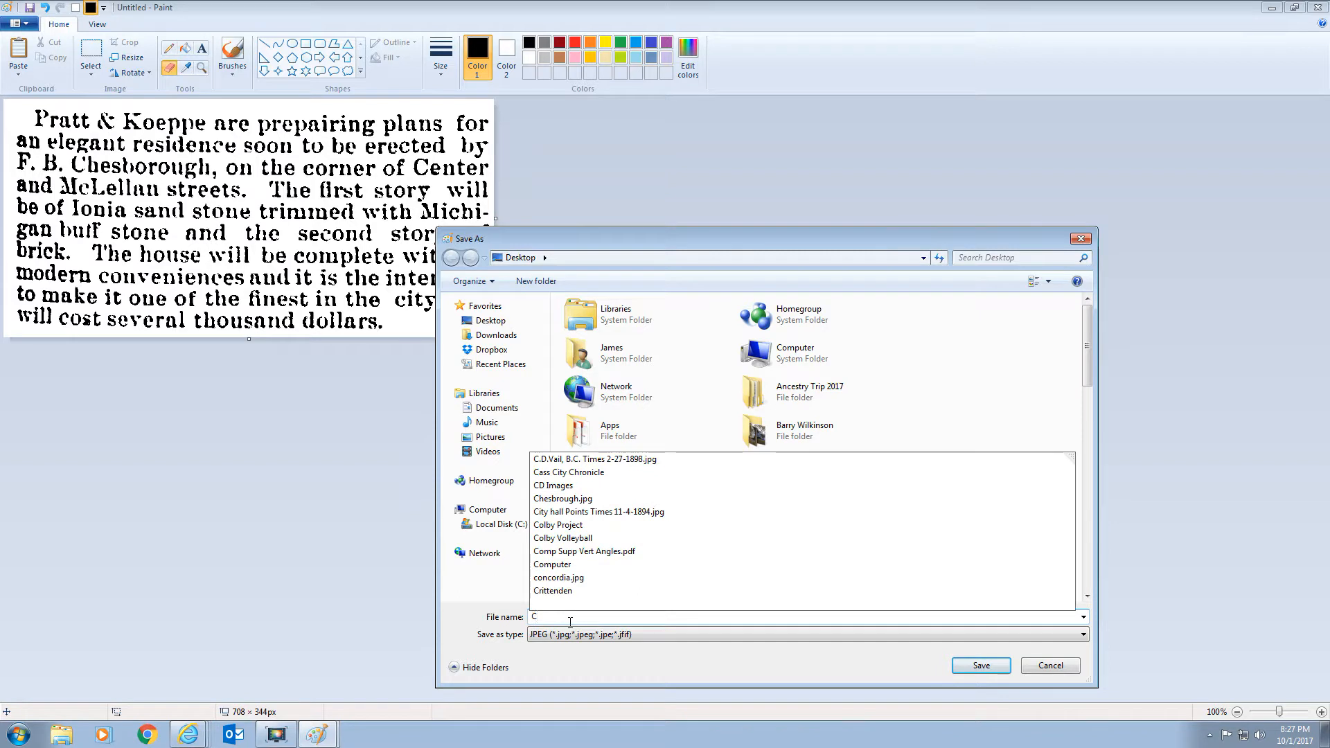
pyautogui.write('hesbro')
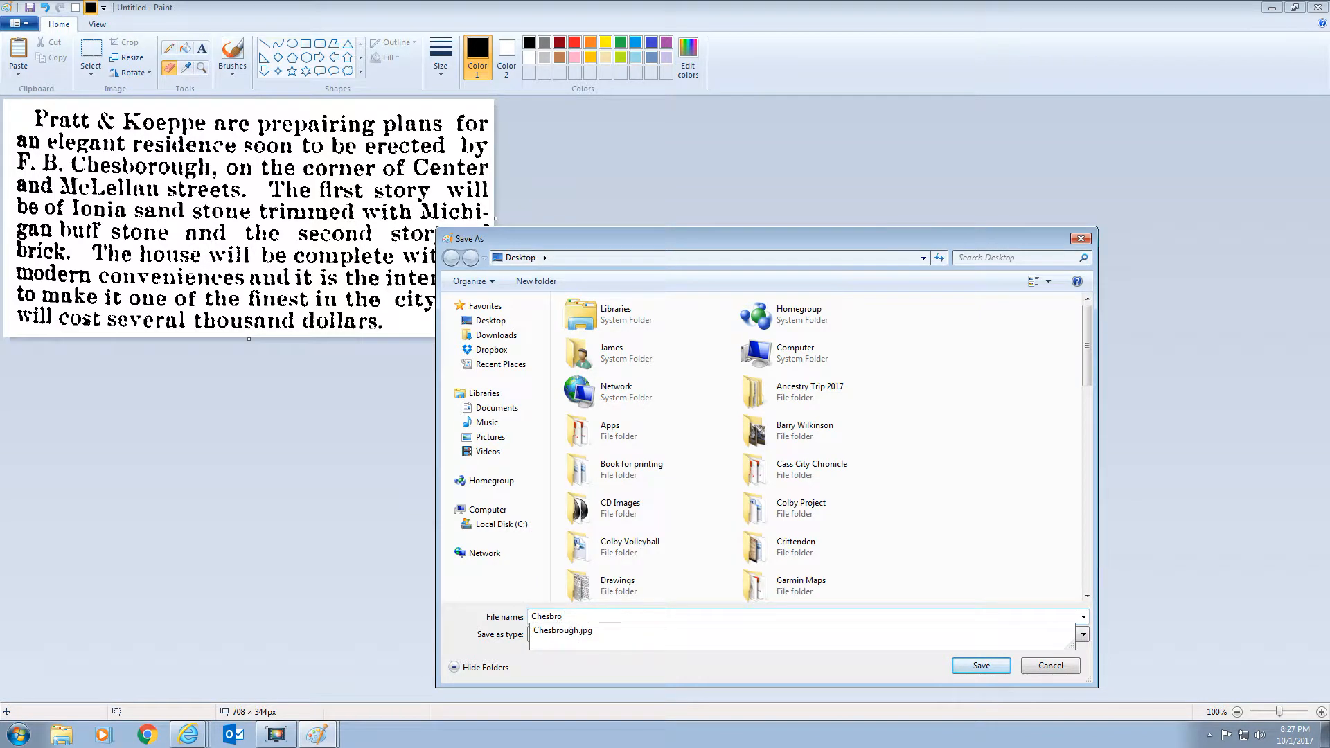
pyautogui.write('ugh')
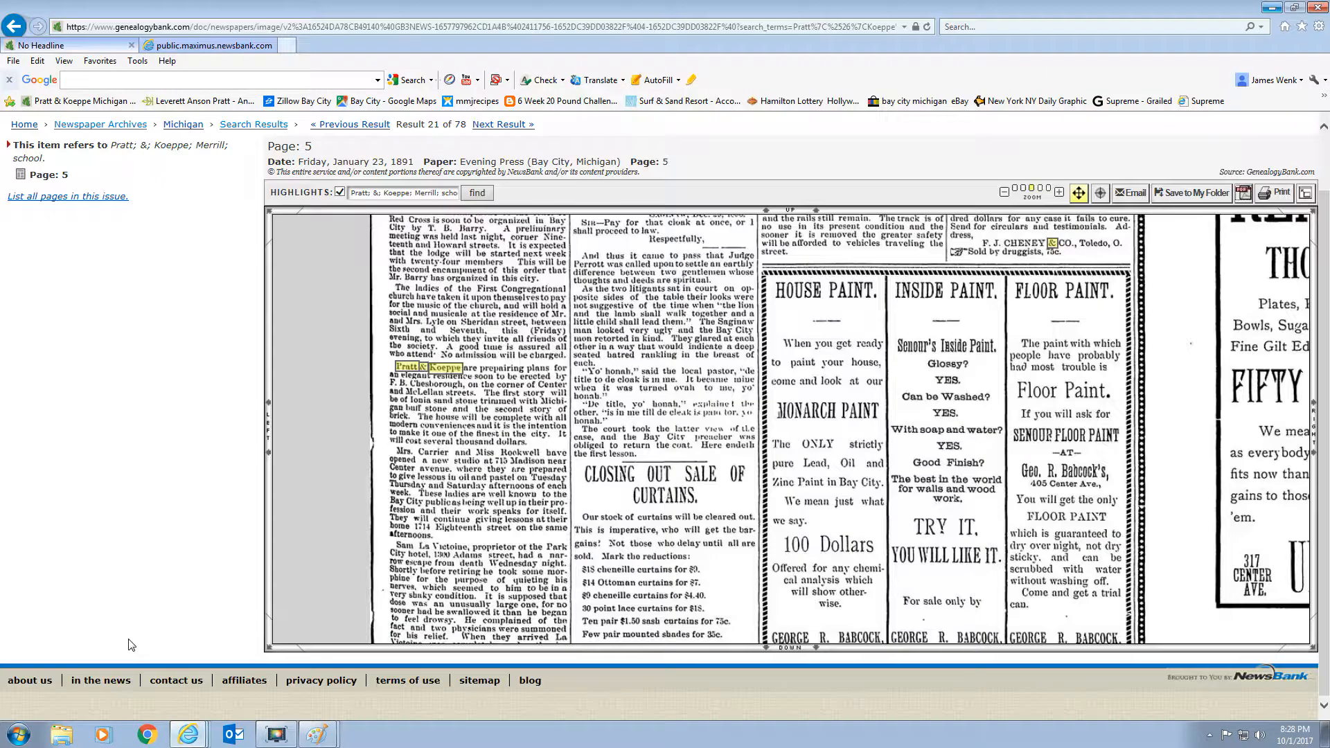
pyautogui.moveTo(982, 90)
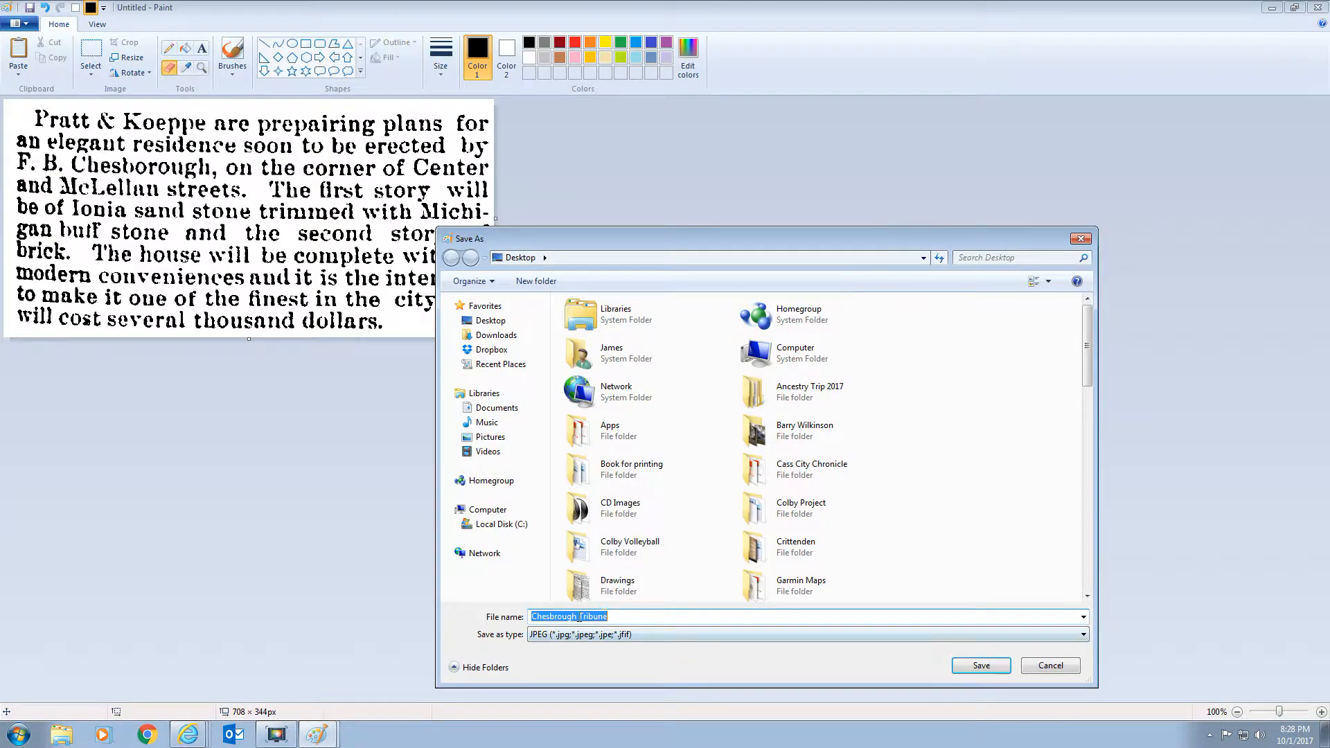
pyautogui.doubleClick(593, 616)
pyautogui.write('Evening')
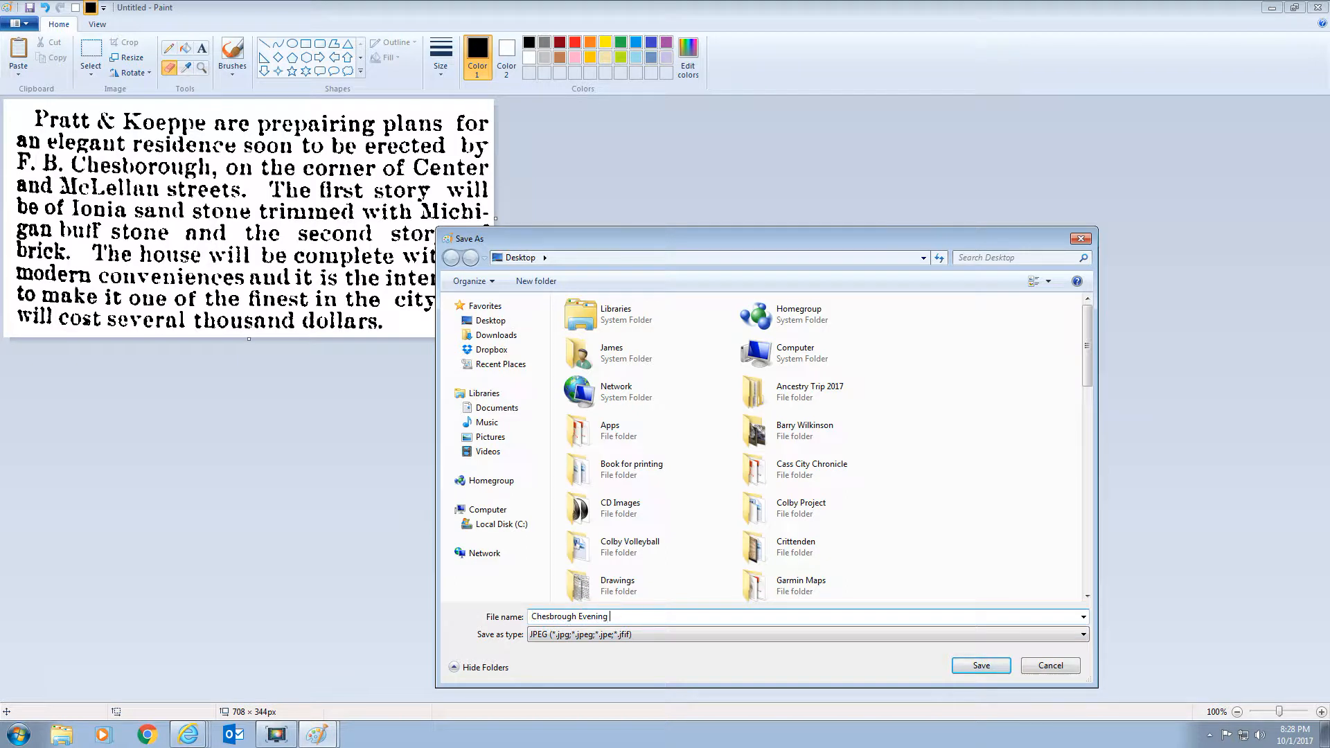
# Finish the name as Chesbrough Evening Press 1-23-1891 and save the clipping as a JPEG to the desktop.
pyautogui.write('Press')
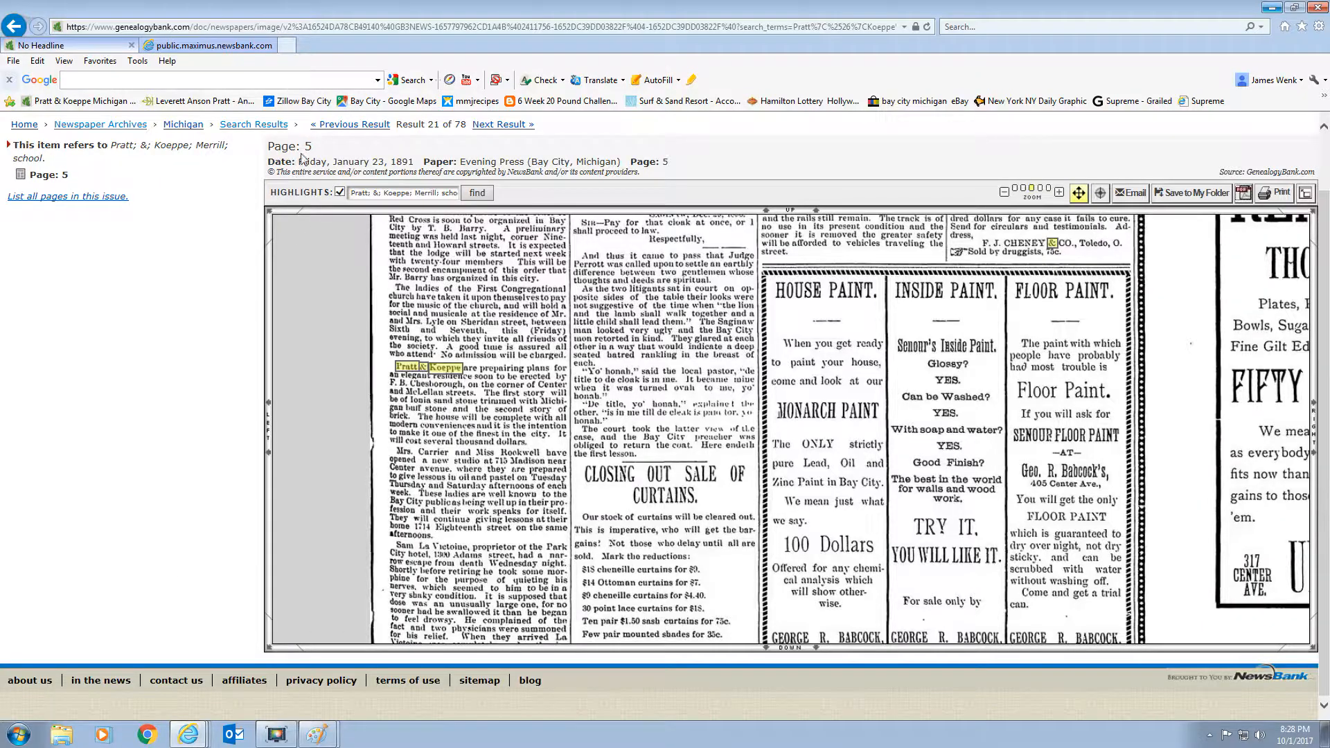
pyautogui.click(1191, 193)
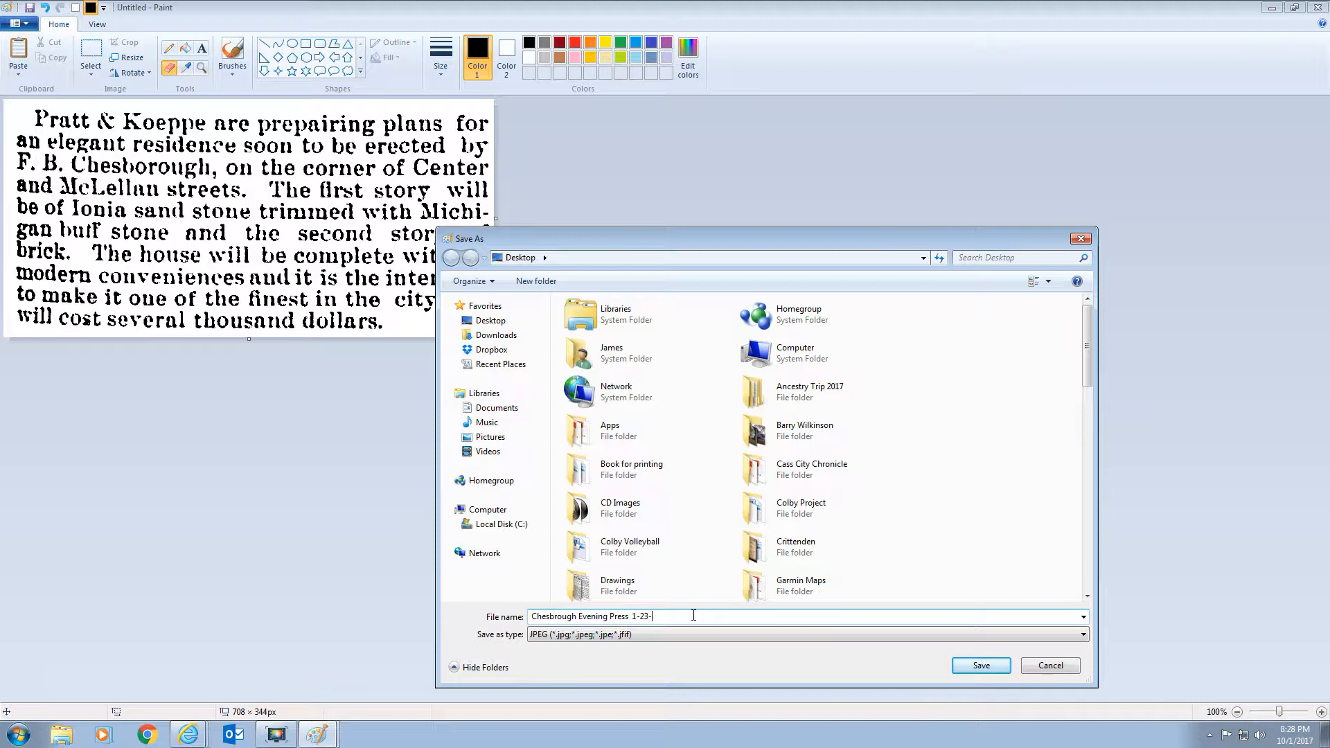
pyautogui.write('1891')
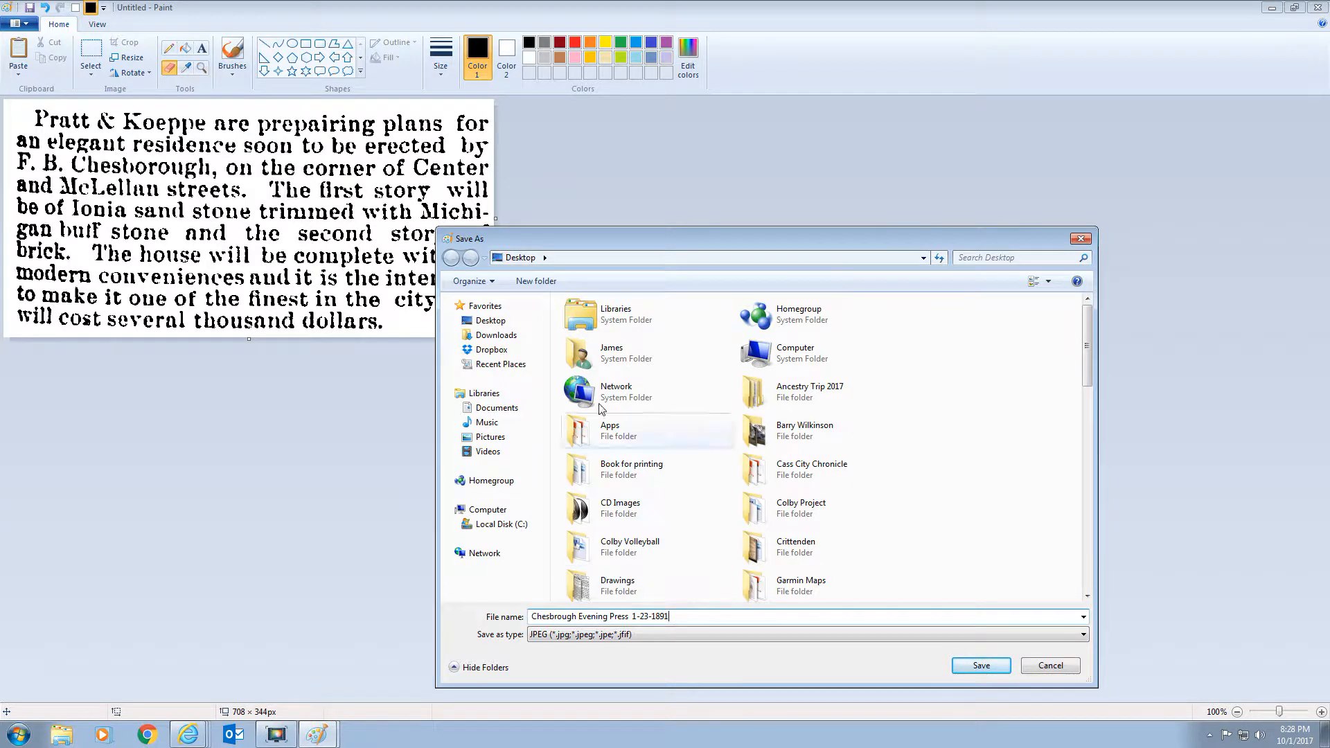
pyautogui.click(980, 665)
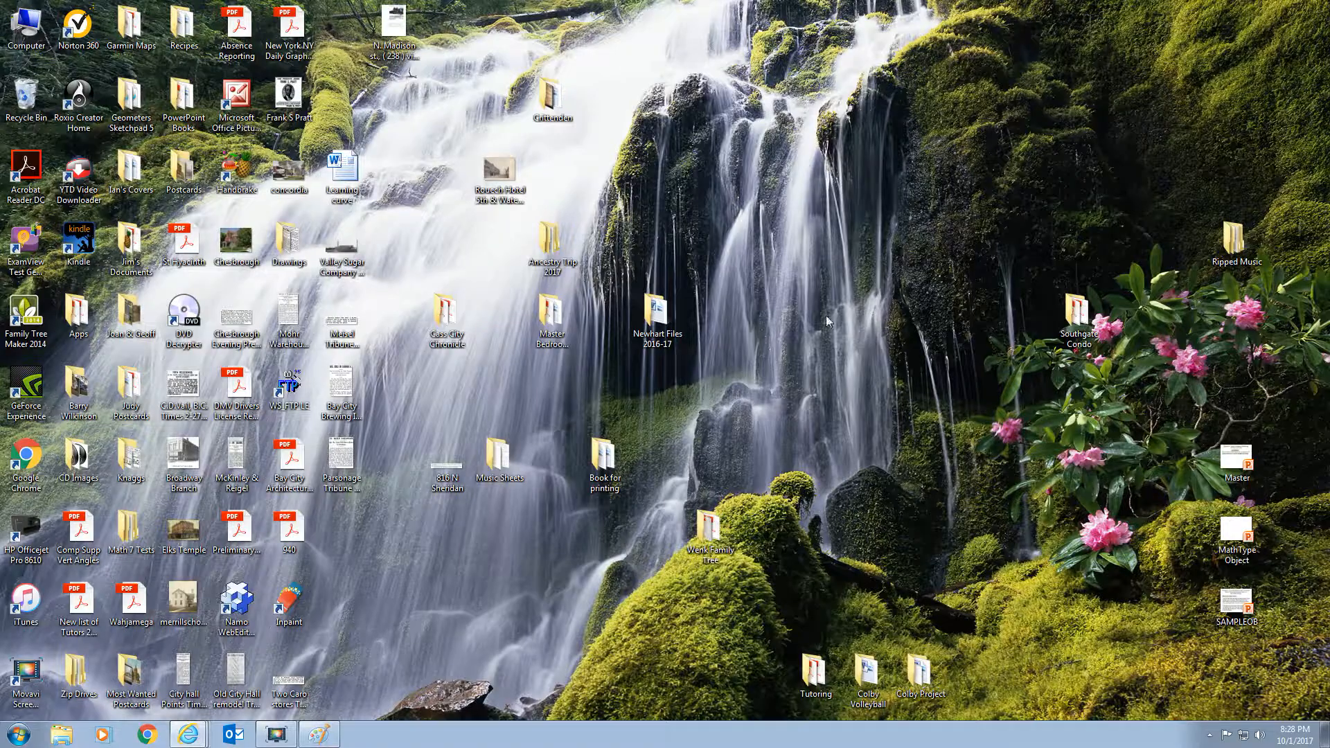
pyautogui.moveTo(470, 564)
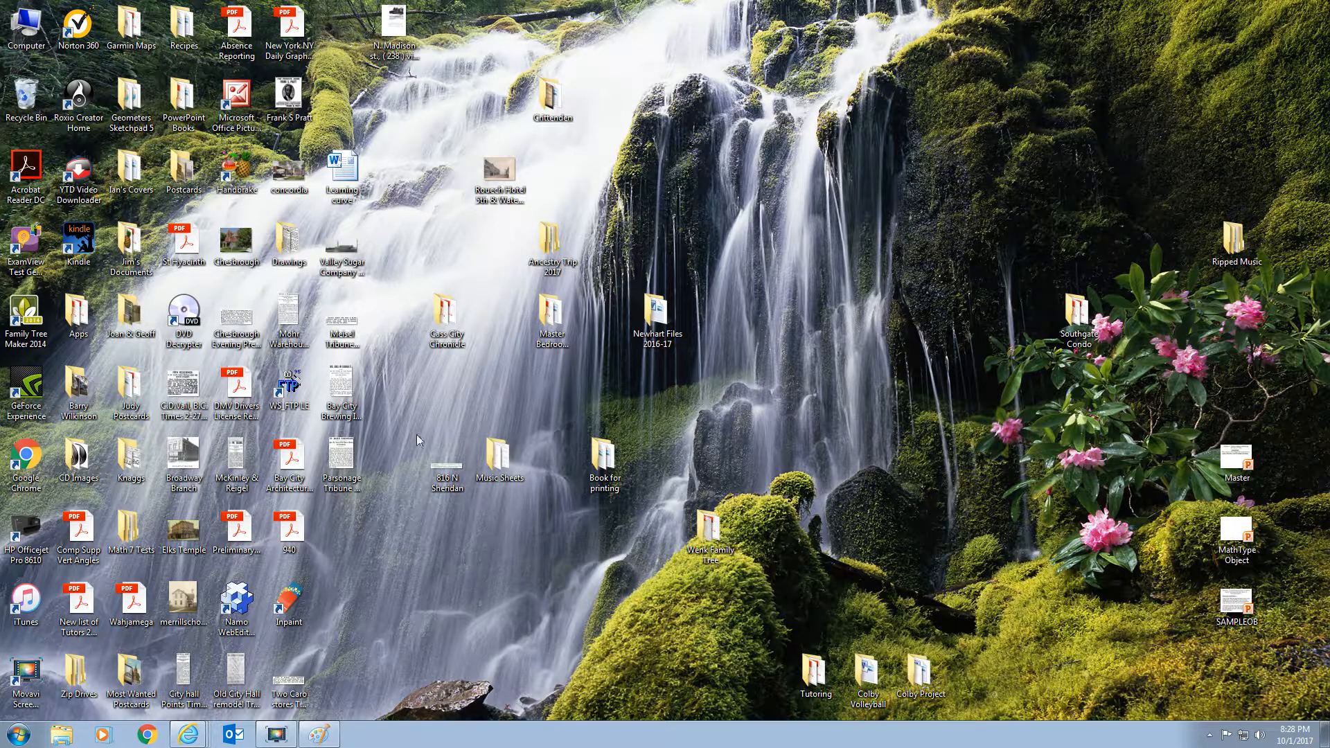
pyautogui.moveTo(562, 552)
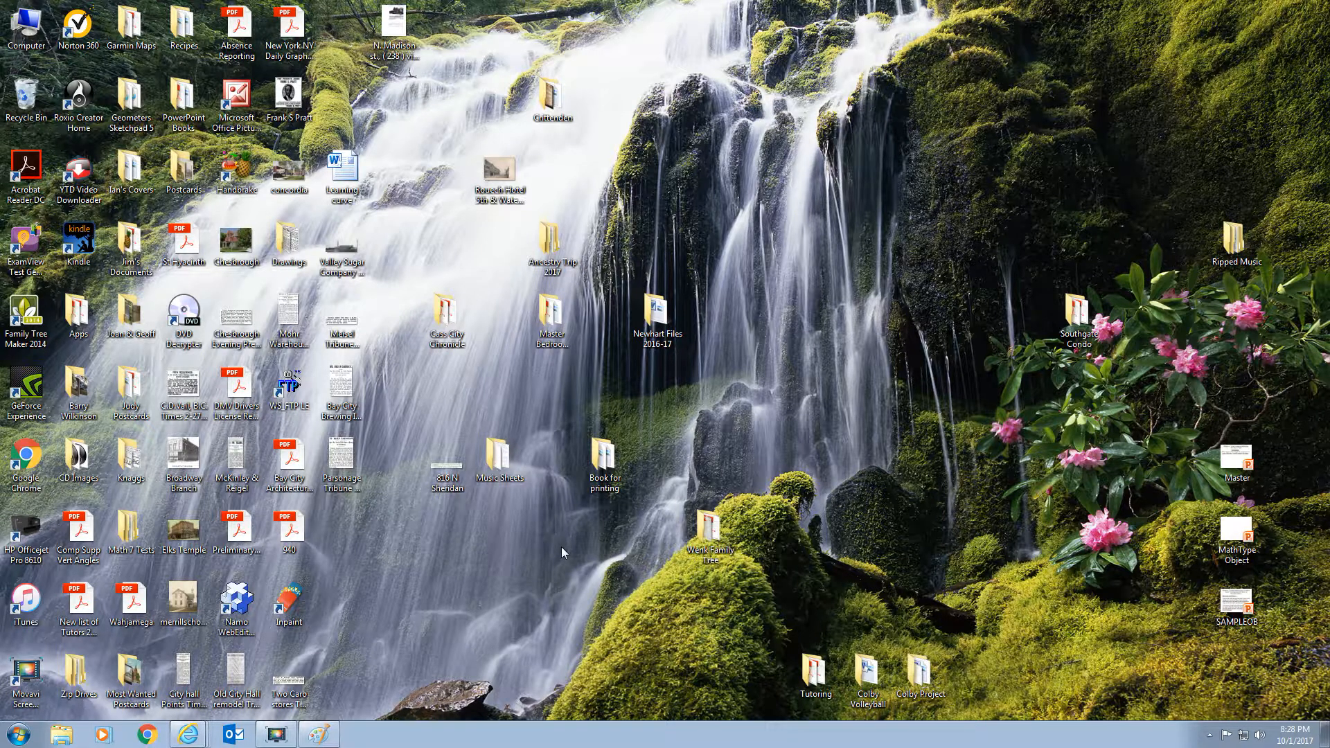
pyautogui.moveTo(898, 381)
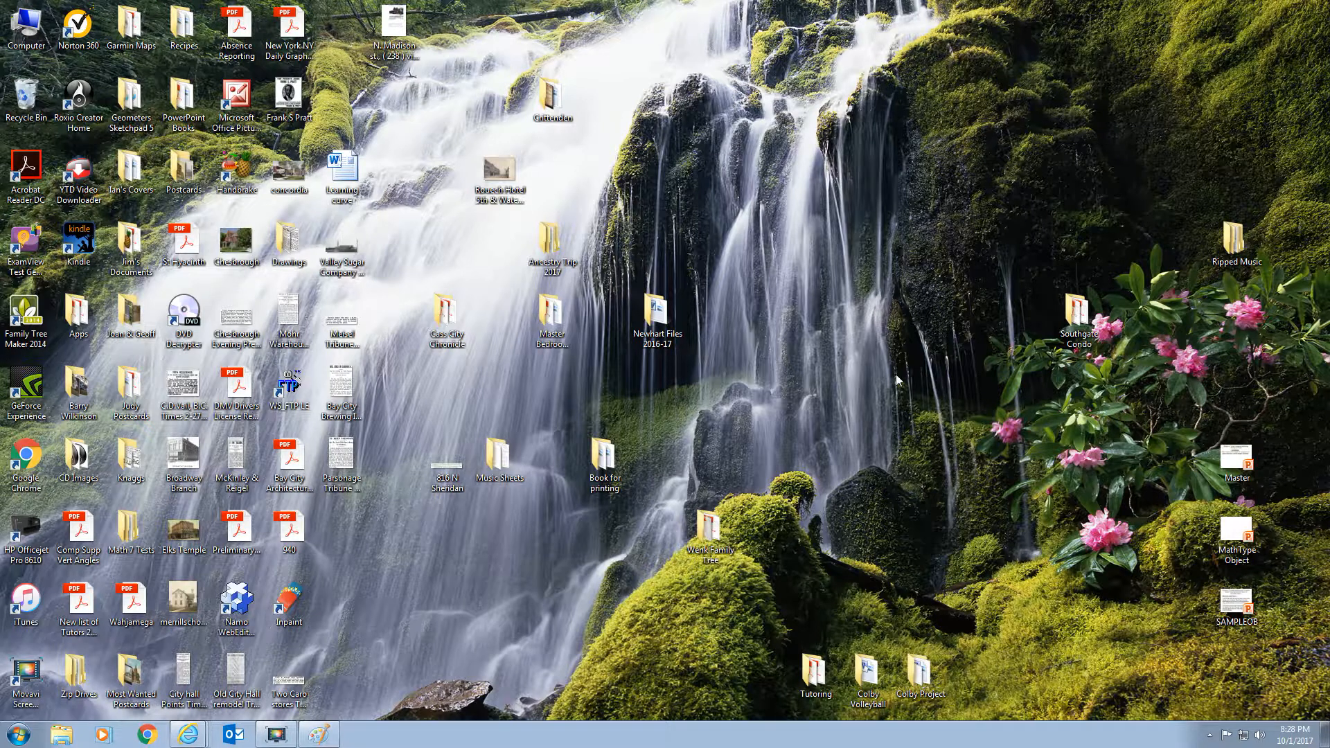
pyautogui.moveTo(814, 345)
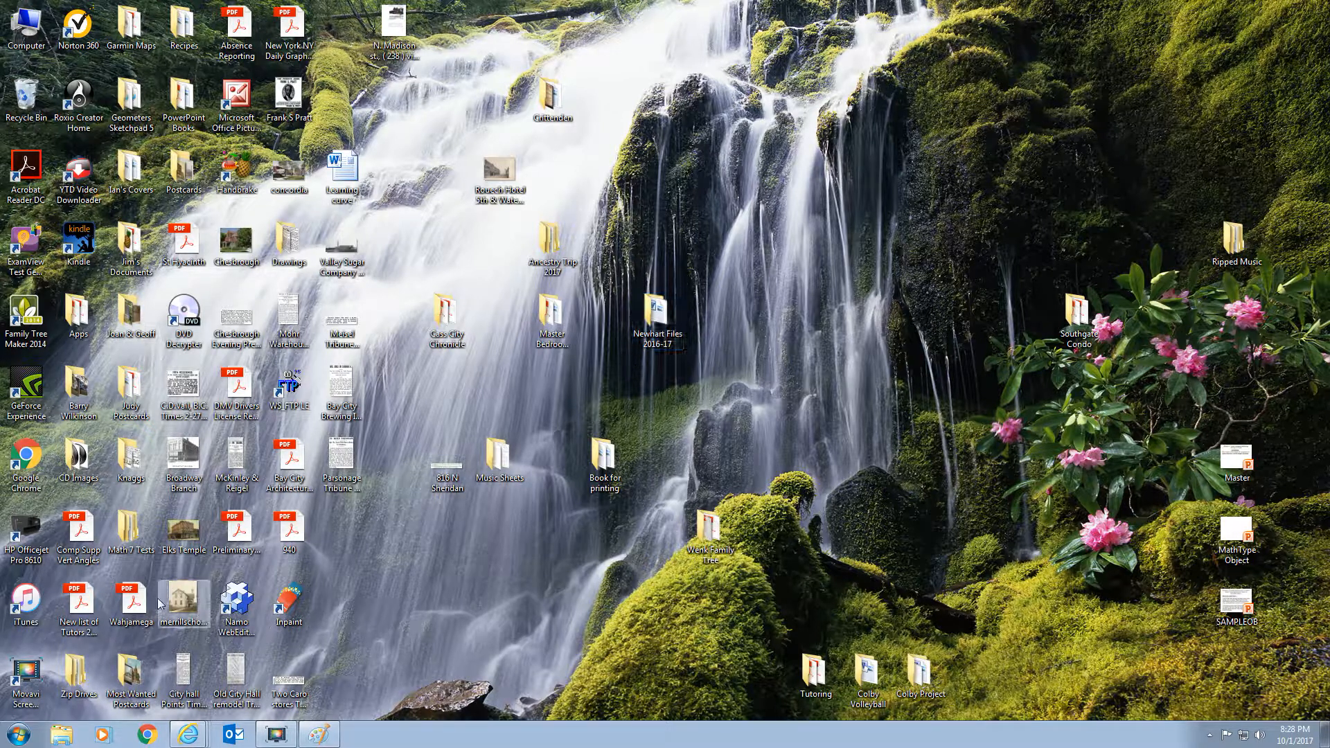
# Bring up the Start menu's list of programs.
pyautogui.click(9, 733)
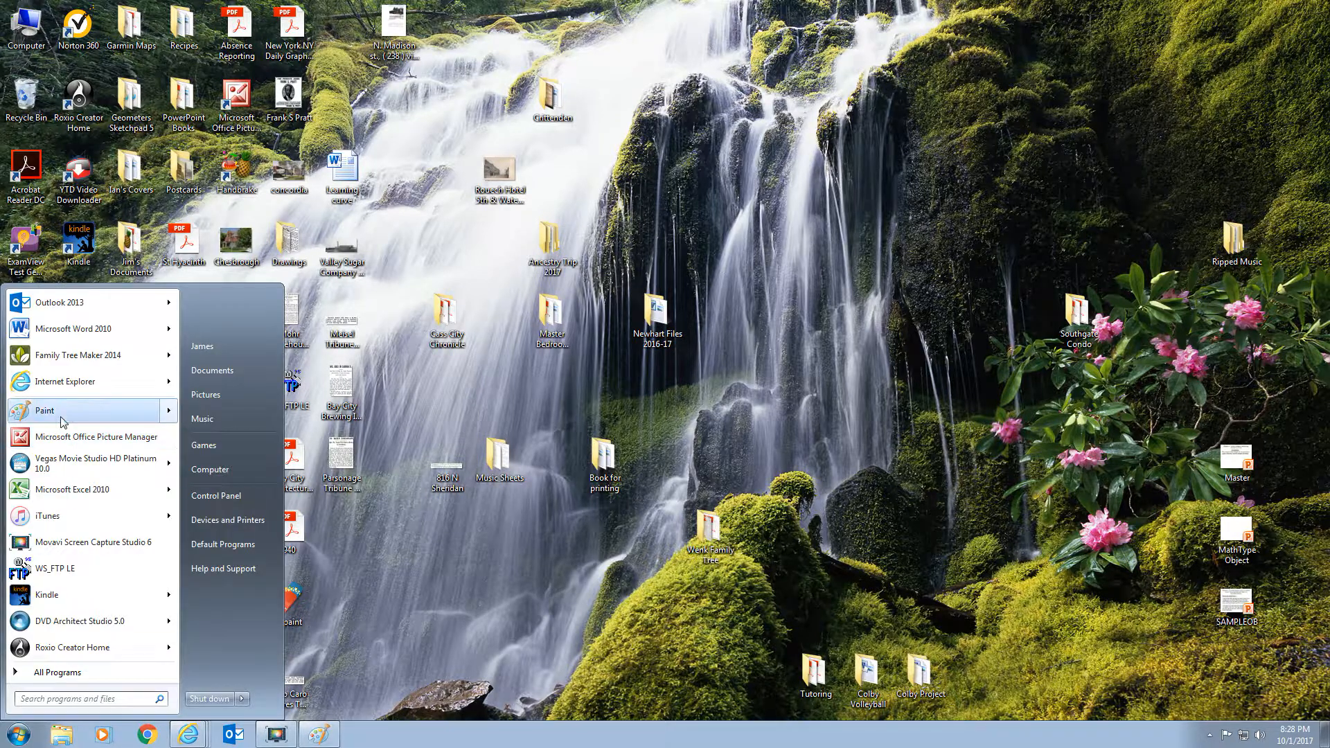
# Launch Paint, then close it discarding the unwanted desktop image without saving.
pyautogui.click(45, 409)
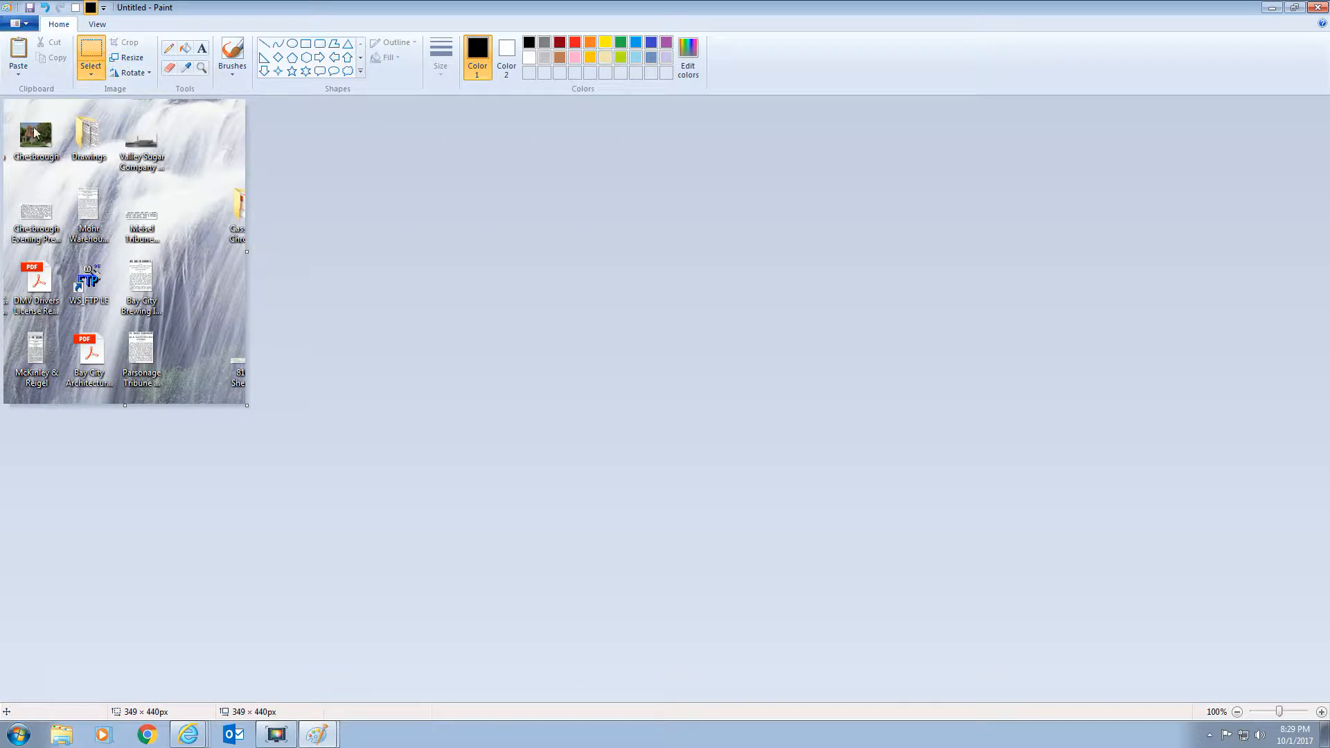
pyautogui.moveTo(503, 272)
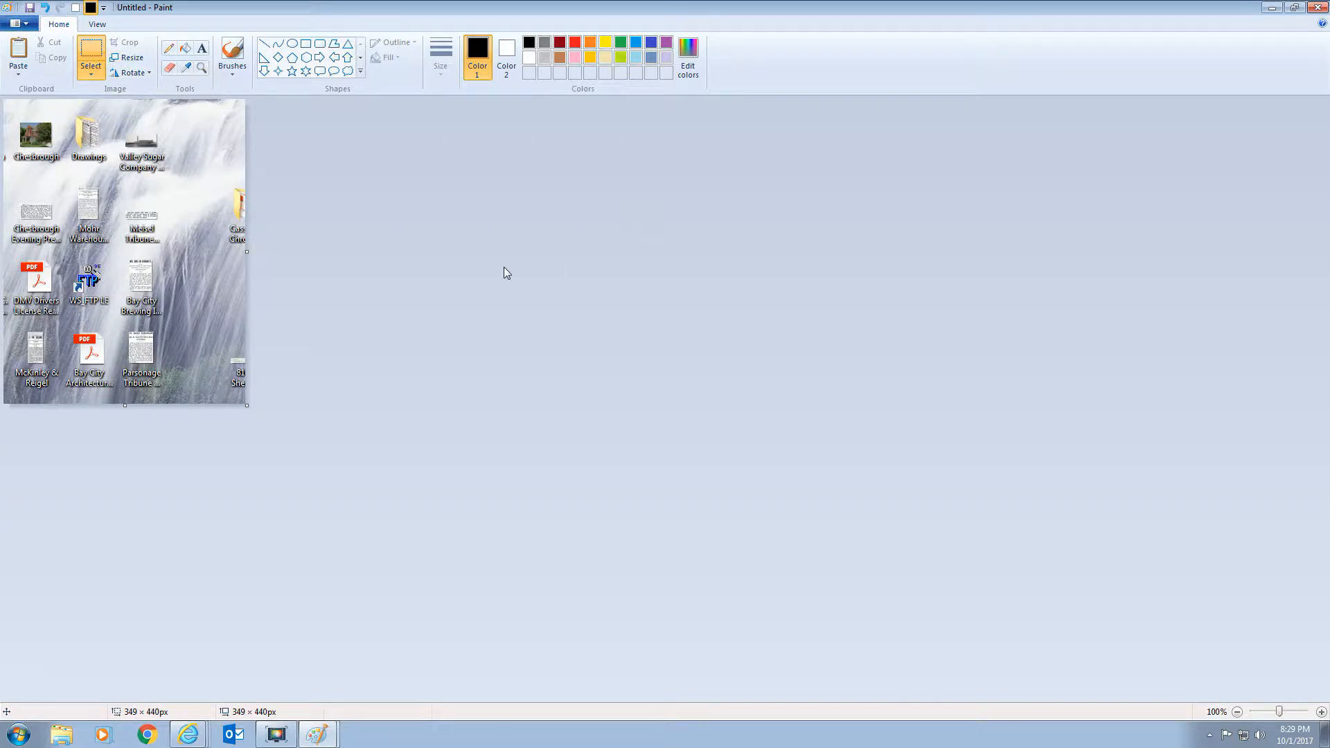
pyautogui.moveTo(298, 264)
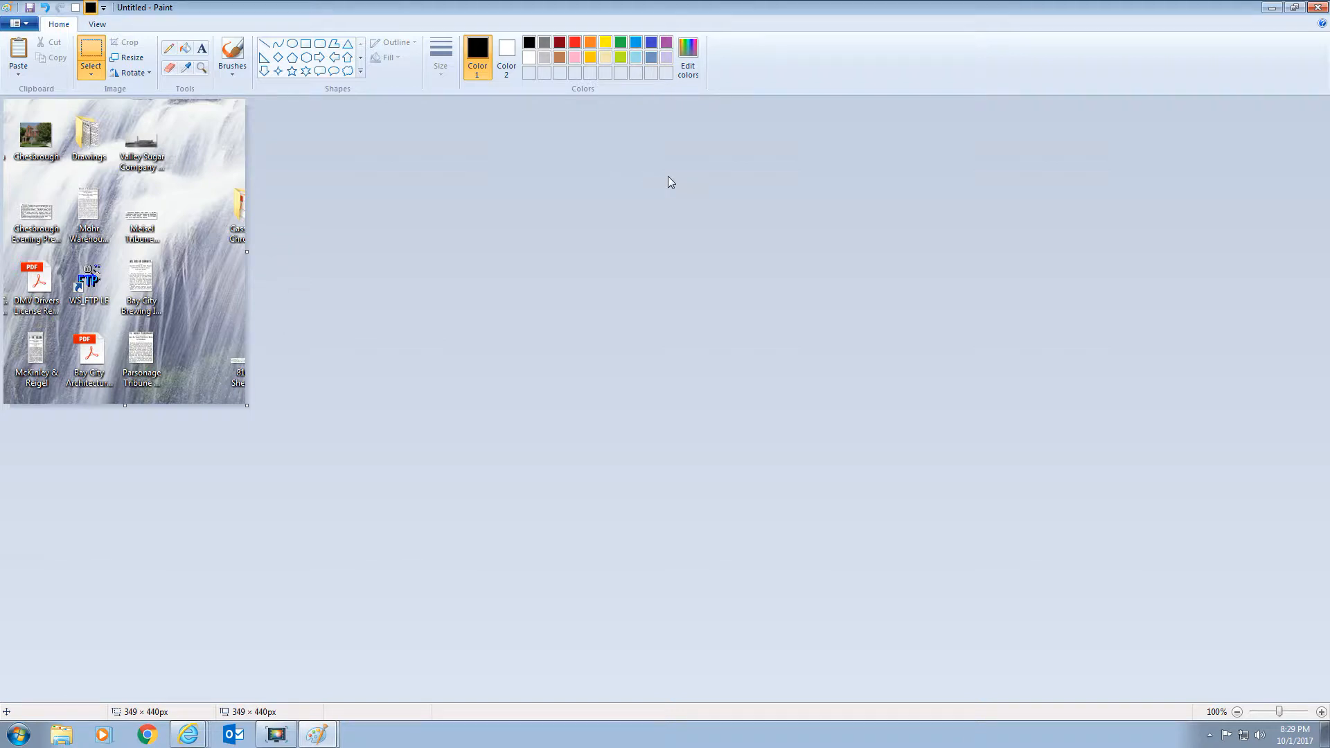
pyautogui.moveTo(561, 282)
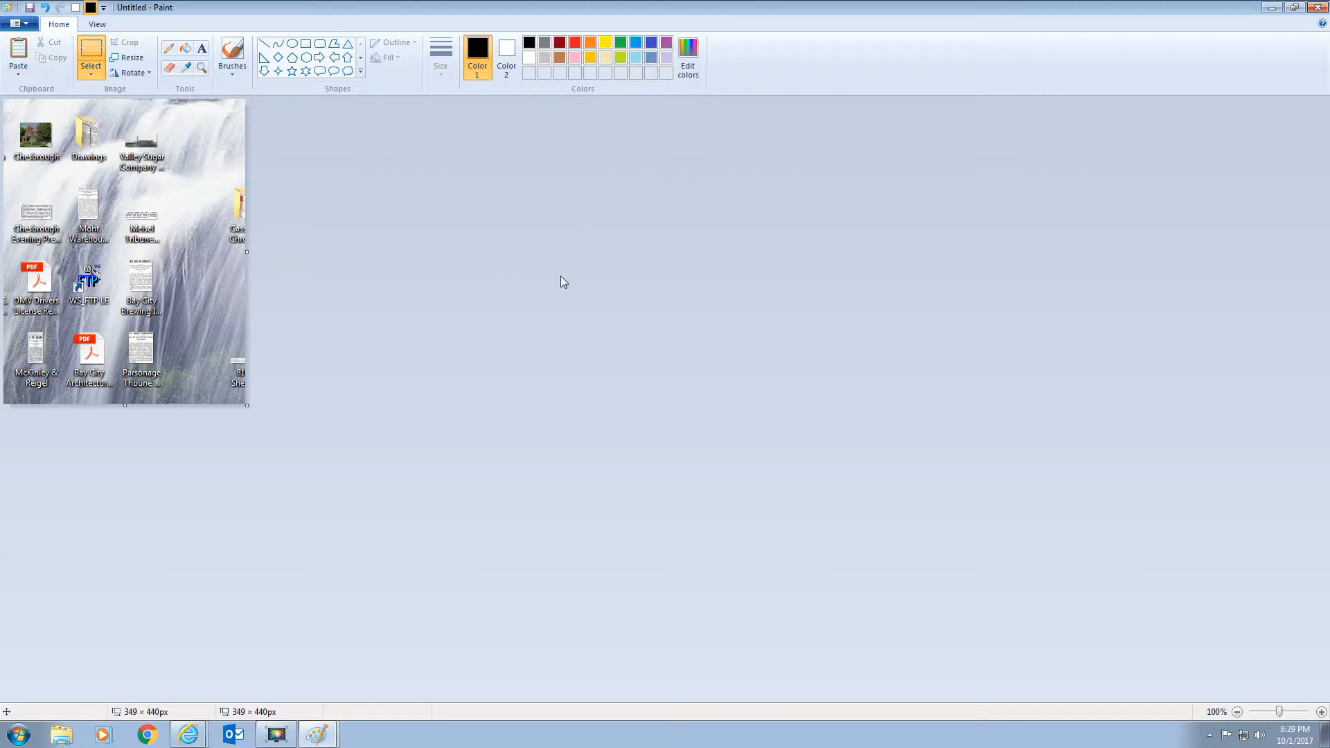
pyautogui.click(1319, 7)
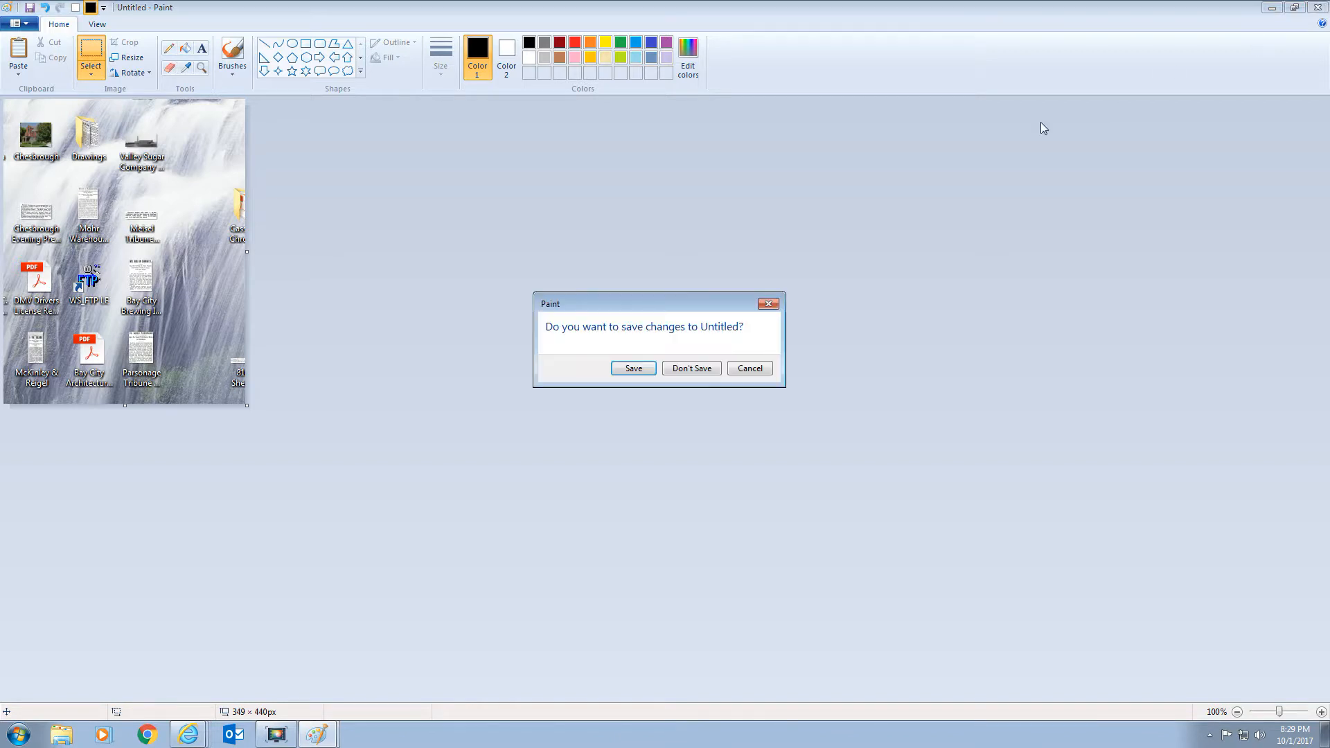
pyautogui.click(690, 367)
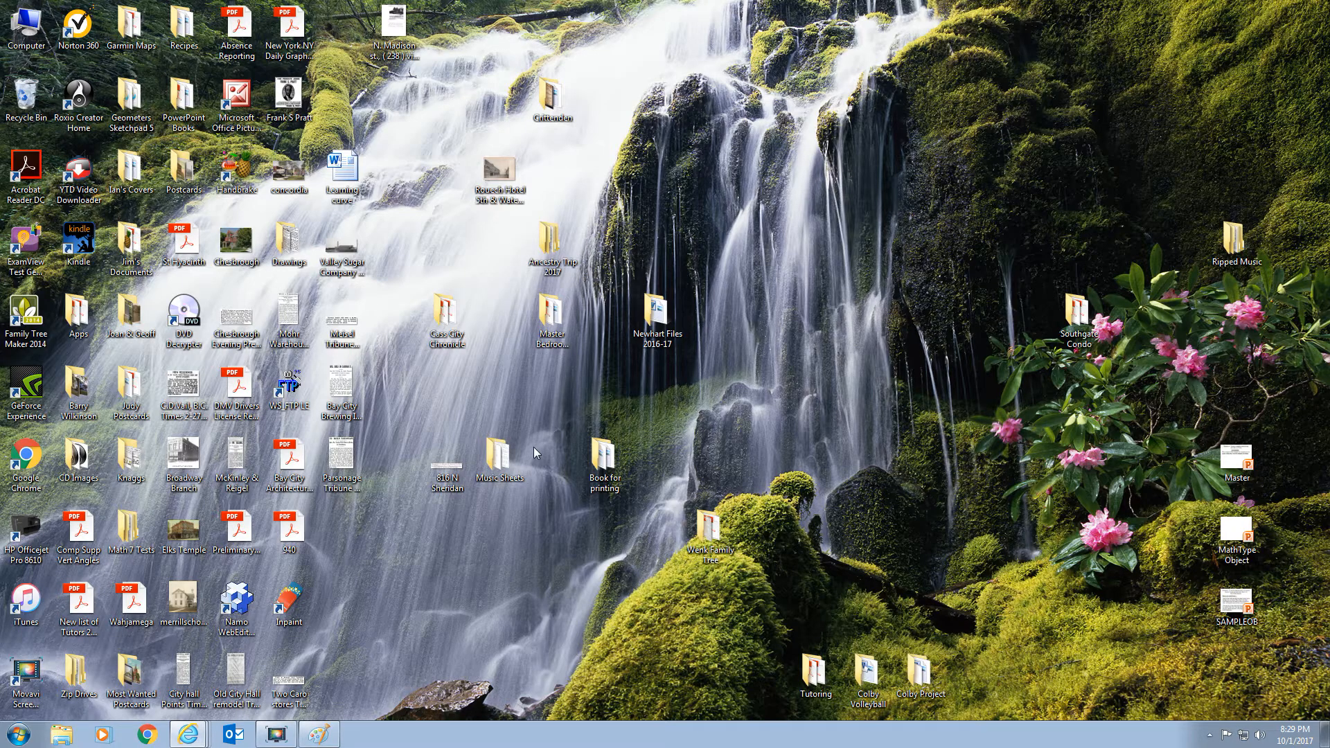
pyautogui.moveTo(482, 568)
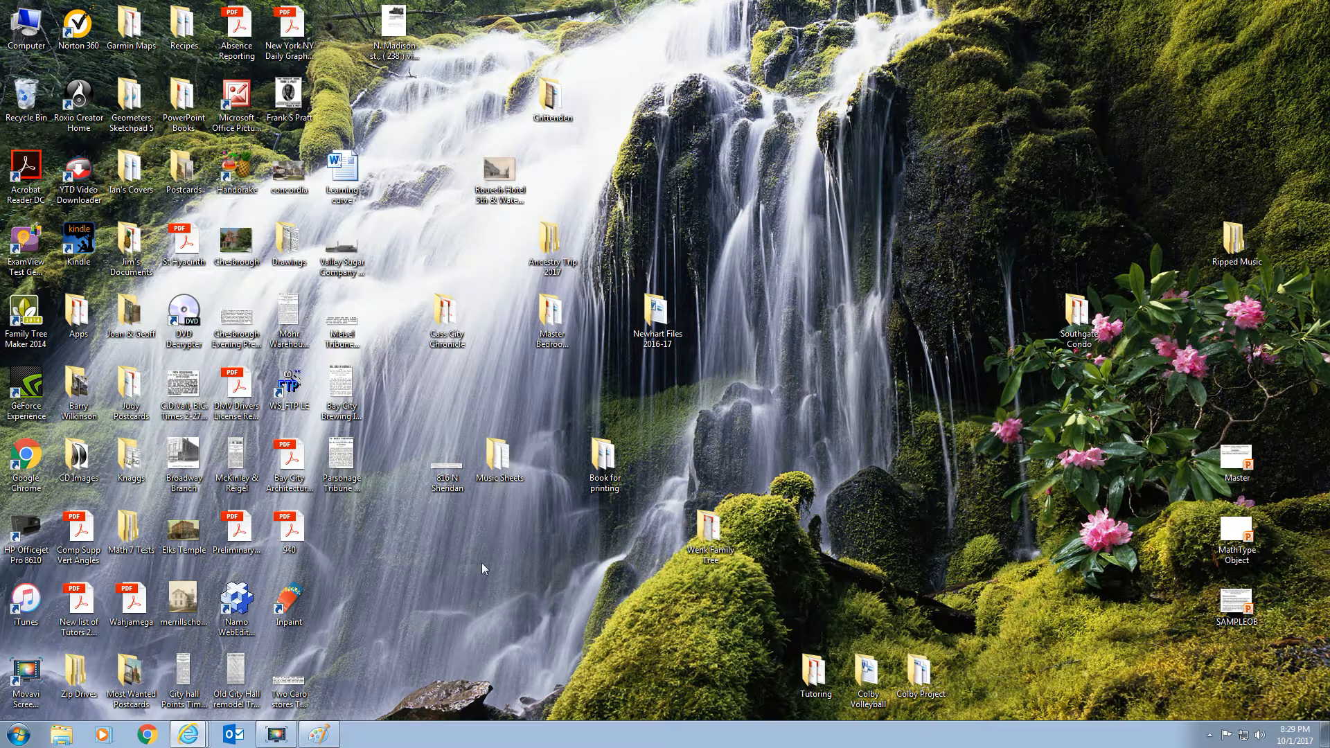
pyautogui.click(275, 733)
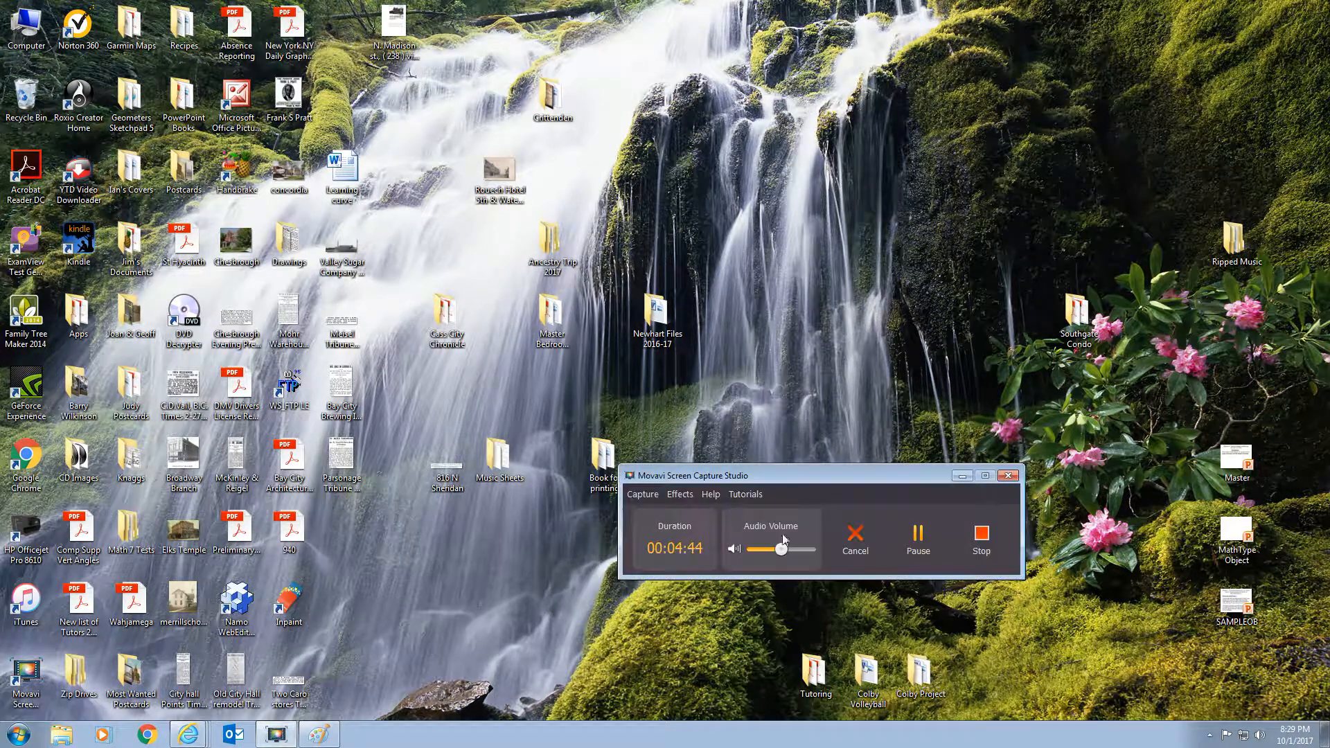